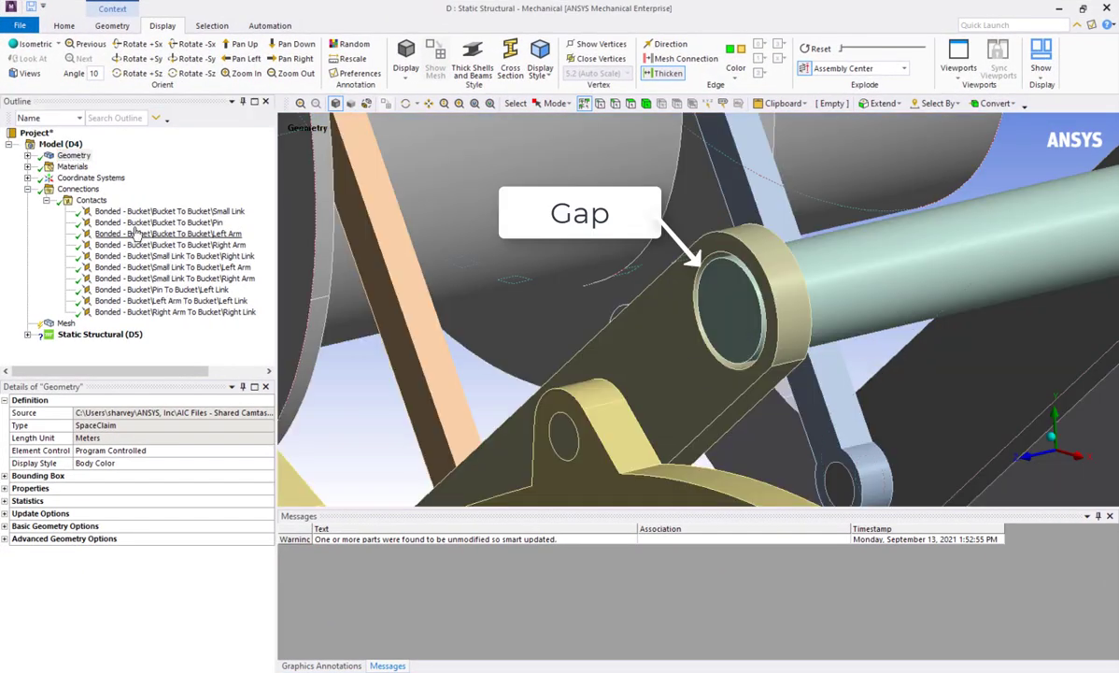
- Regenerate the Contacts automatically with a 12 mm tolerance, adding two new contact regions
click(91, 199)
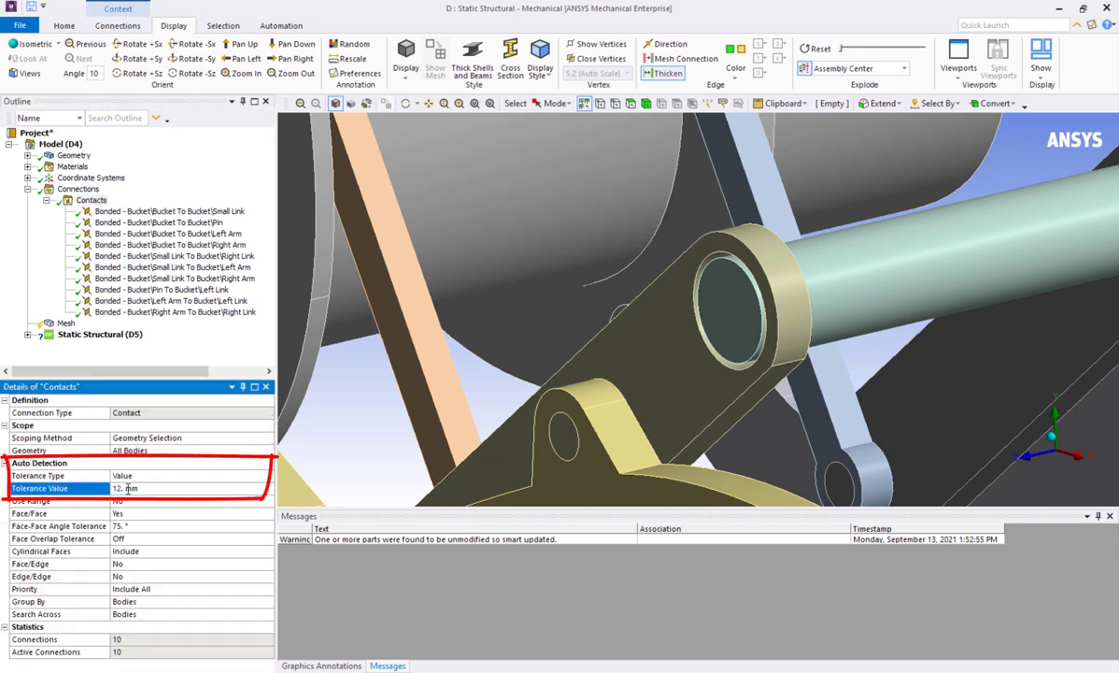
right_click(90, 200)
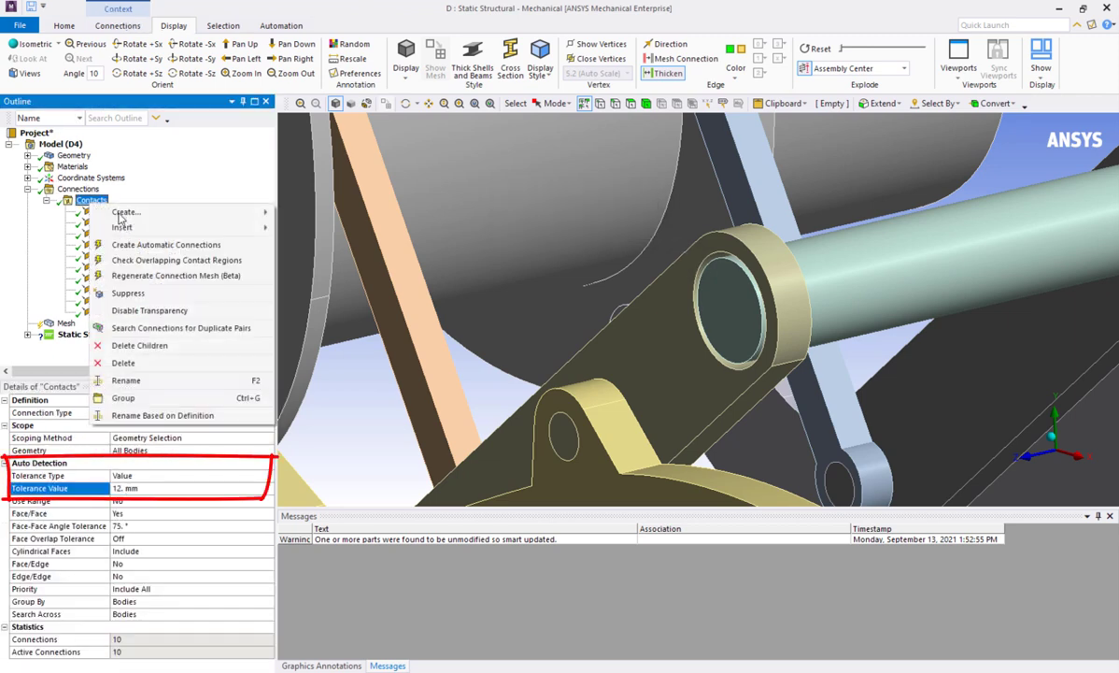
click(166, 244)
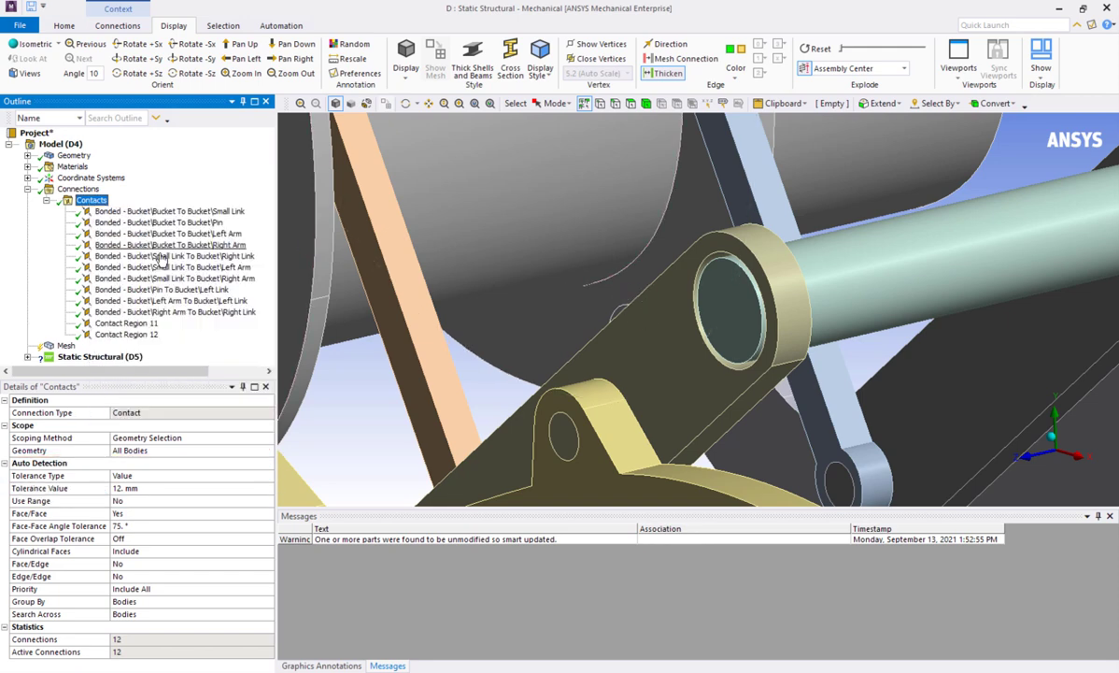
click(126, 322)
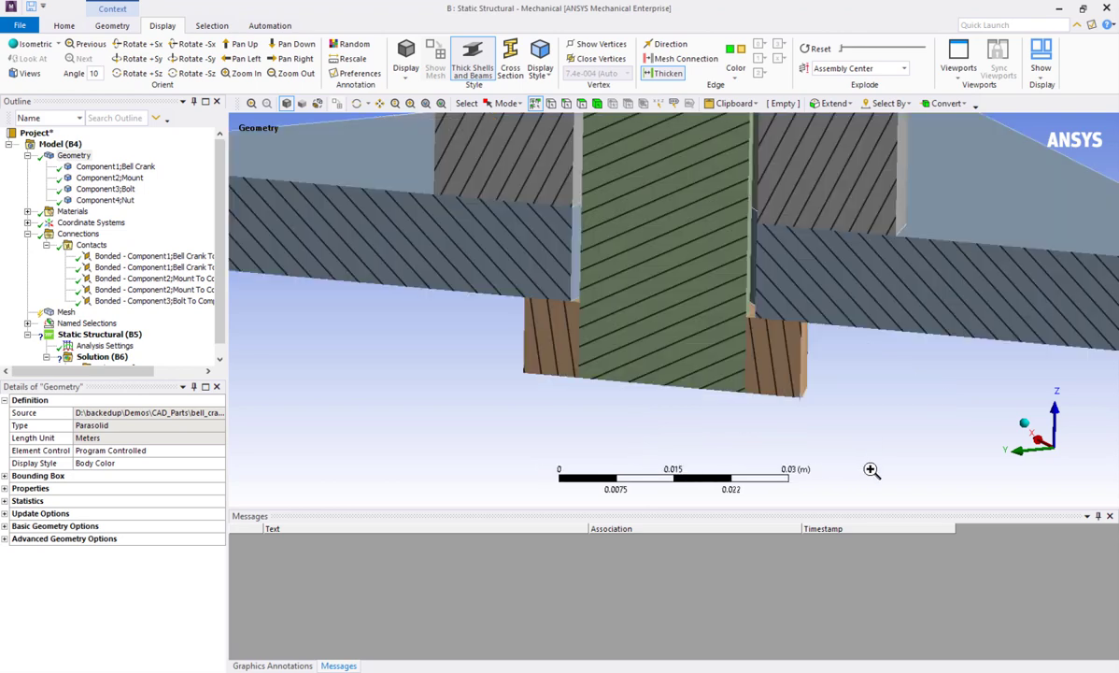
mouse_move(306, 362)
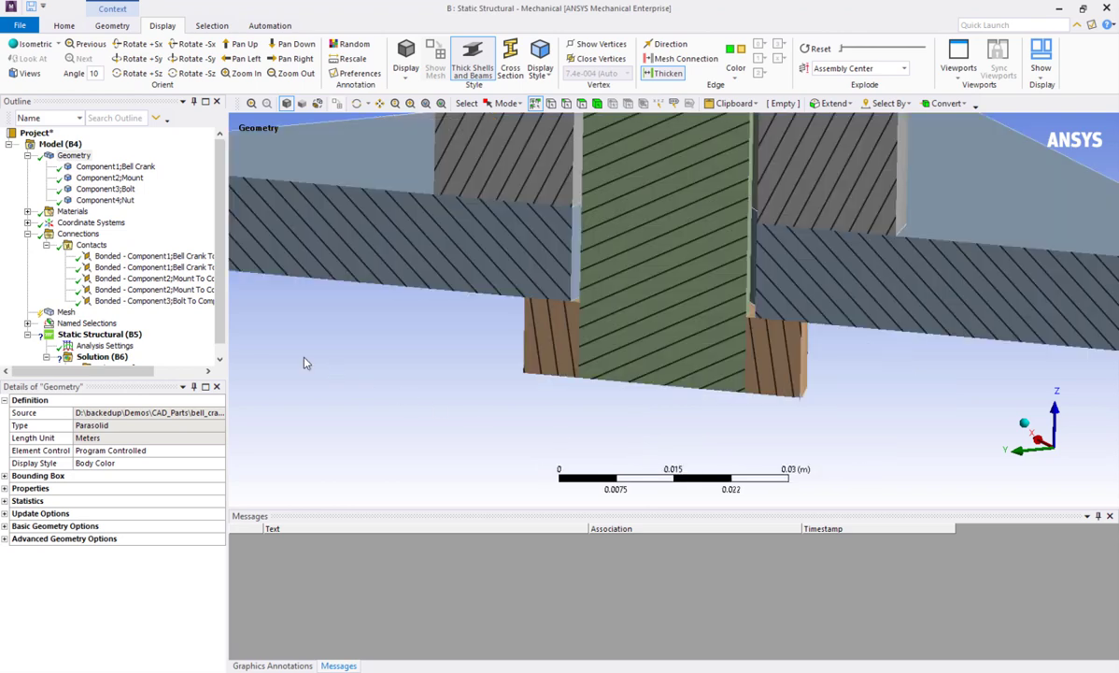
- Select the Bonded Component2 Mount To Component3 Bolt contact under Connections > Contacts
click(154, 278)
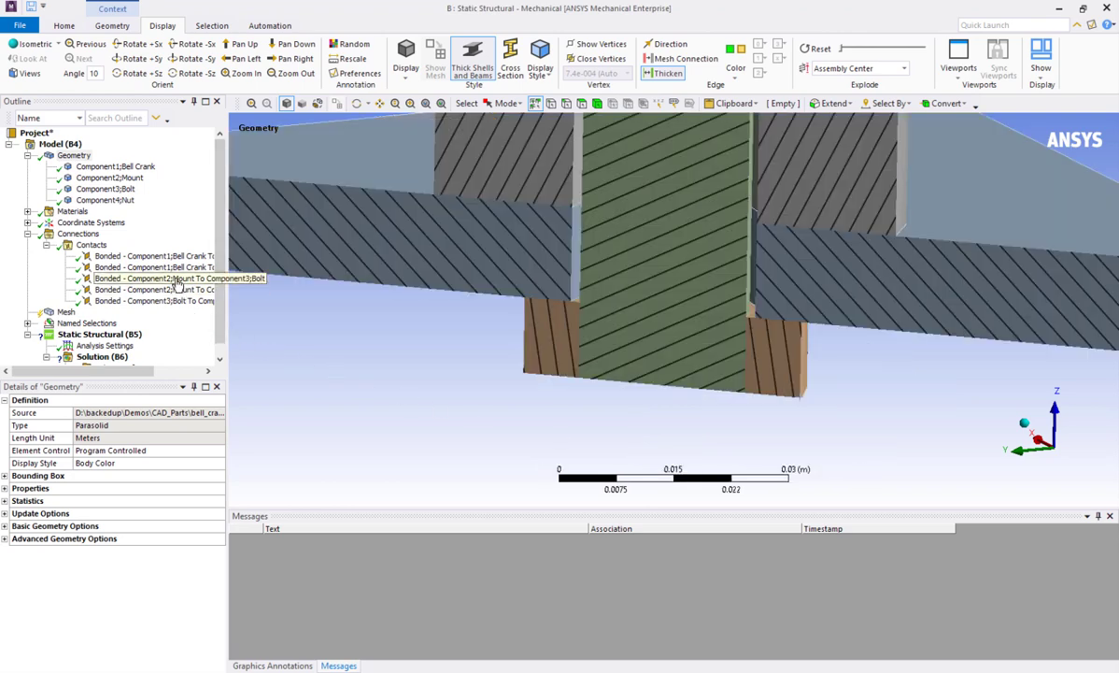
click(178, 277)
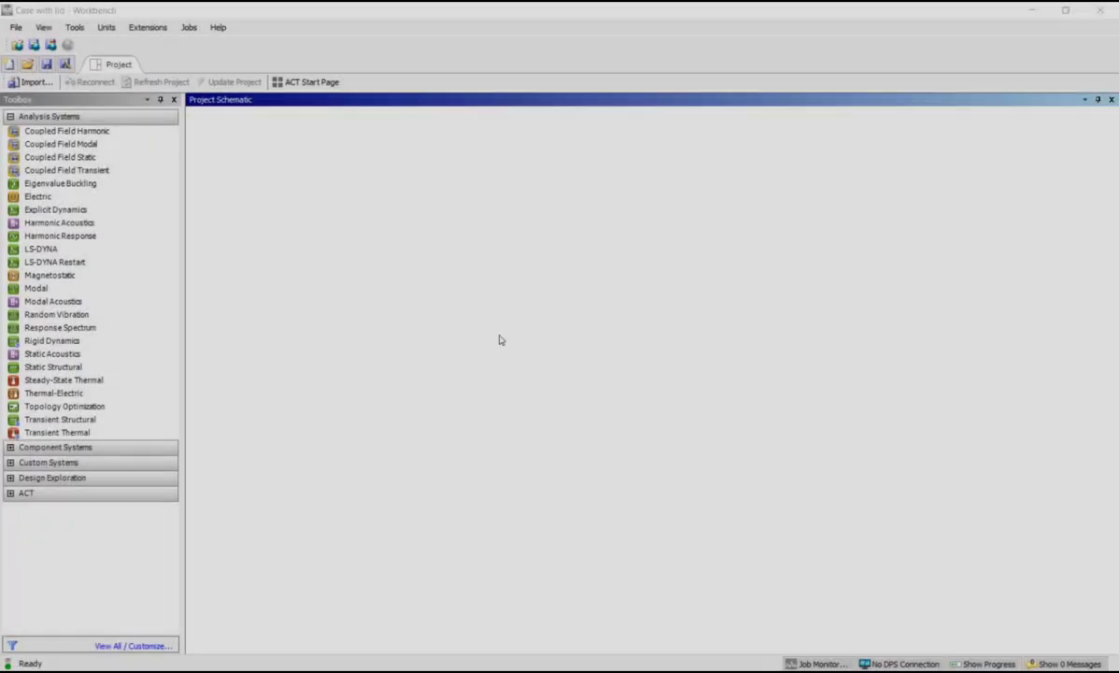
- Add a Static Structural system, import its geometry file, and open the Model in Mechanical
drag(53, 366, 272, 174)
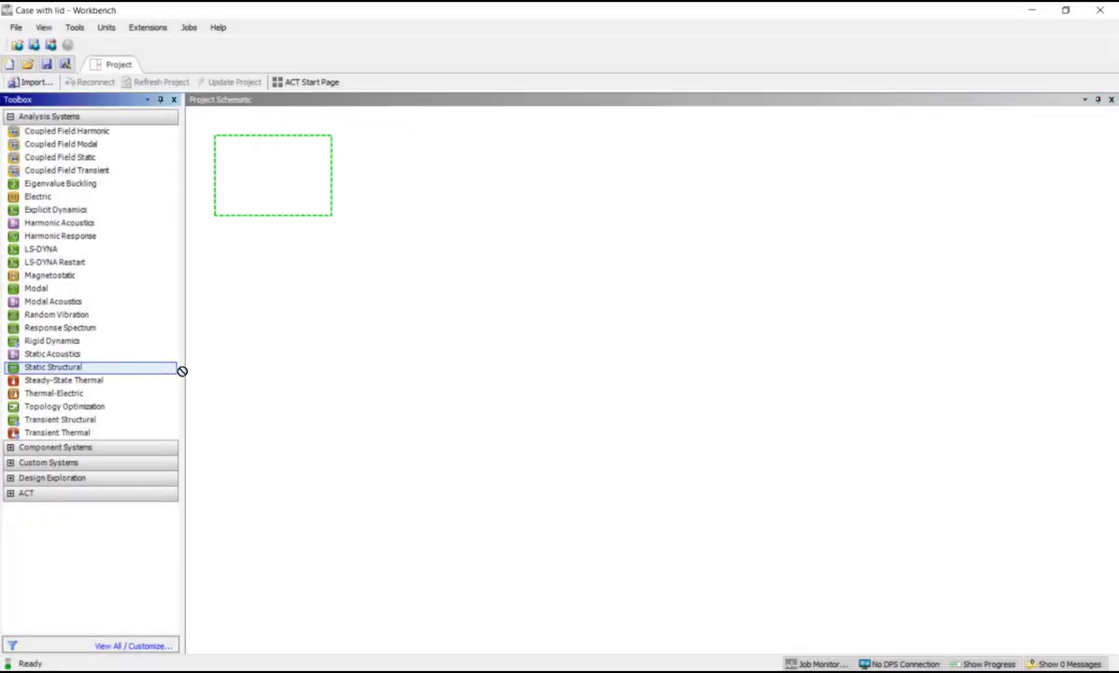
double_click(52, 366)
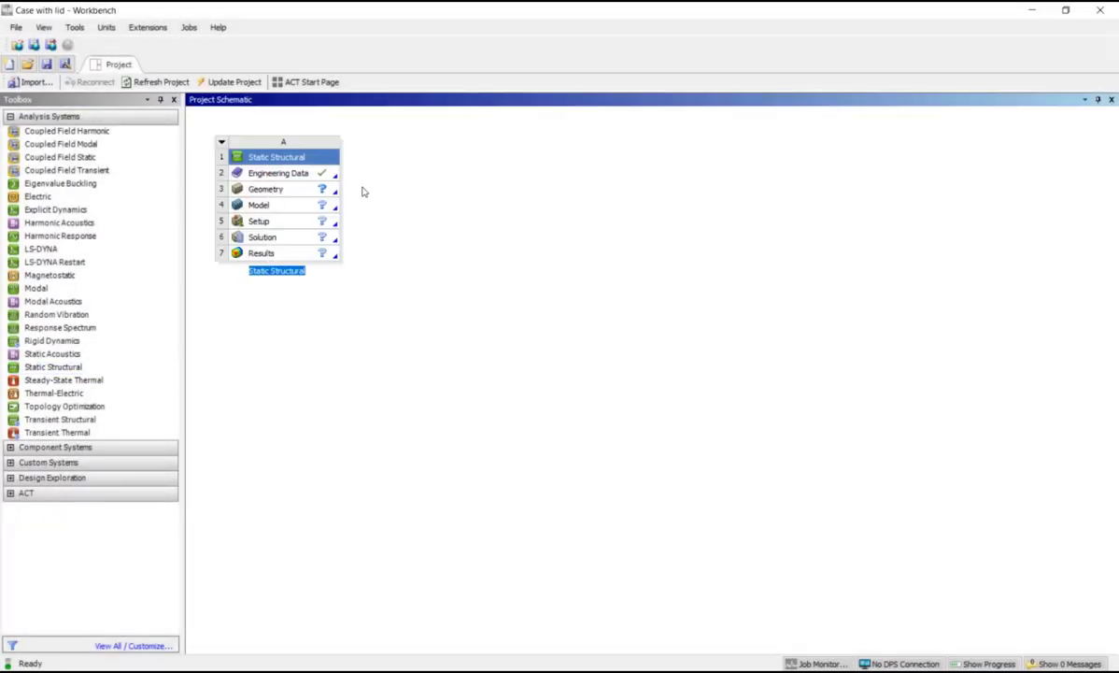
right_click(266, 189)
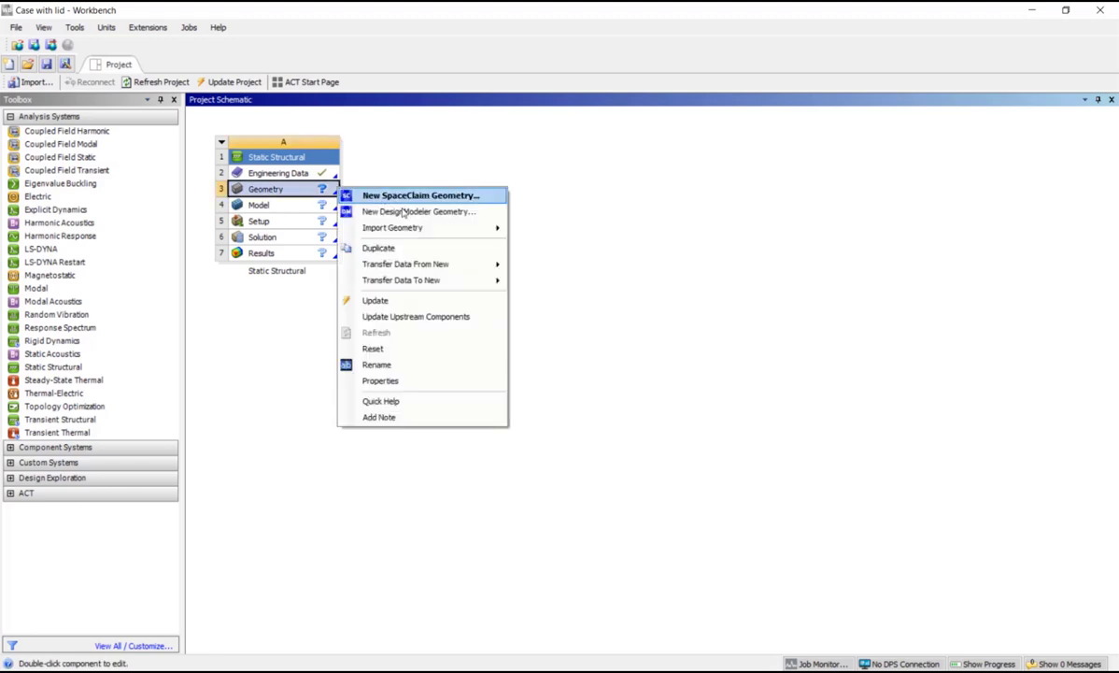
mouse_move(392, 227)
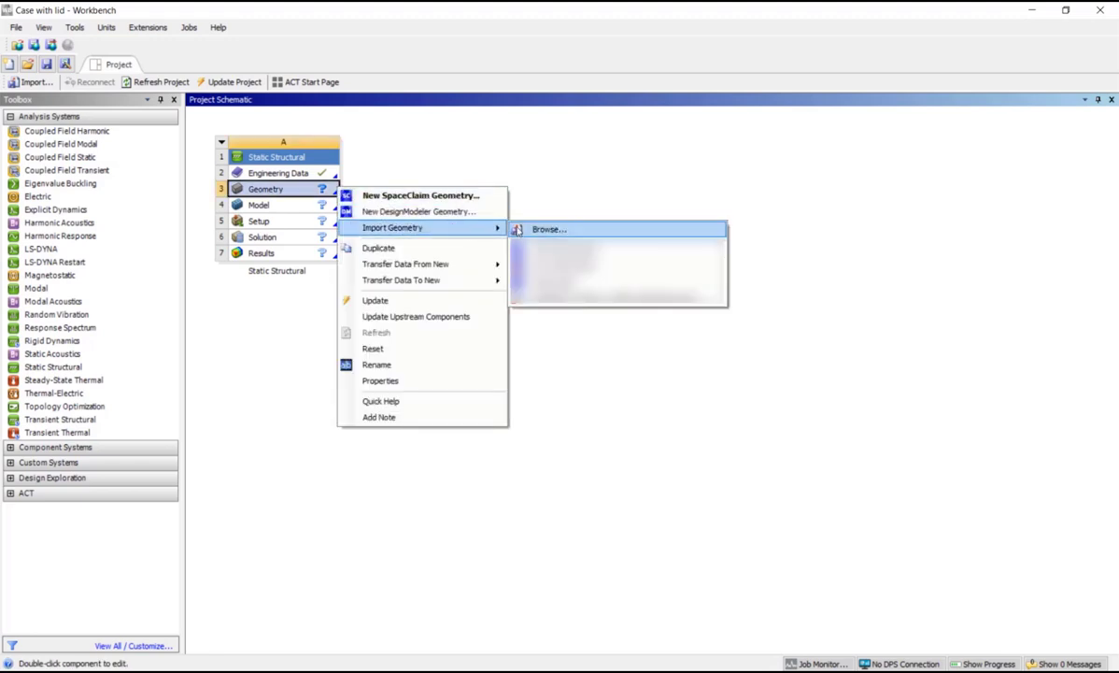
click(549, 229)
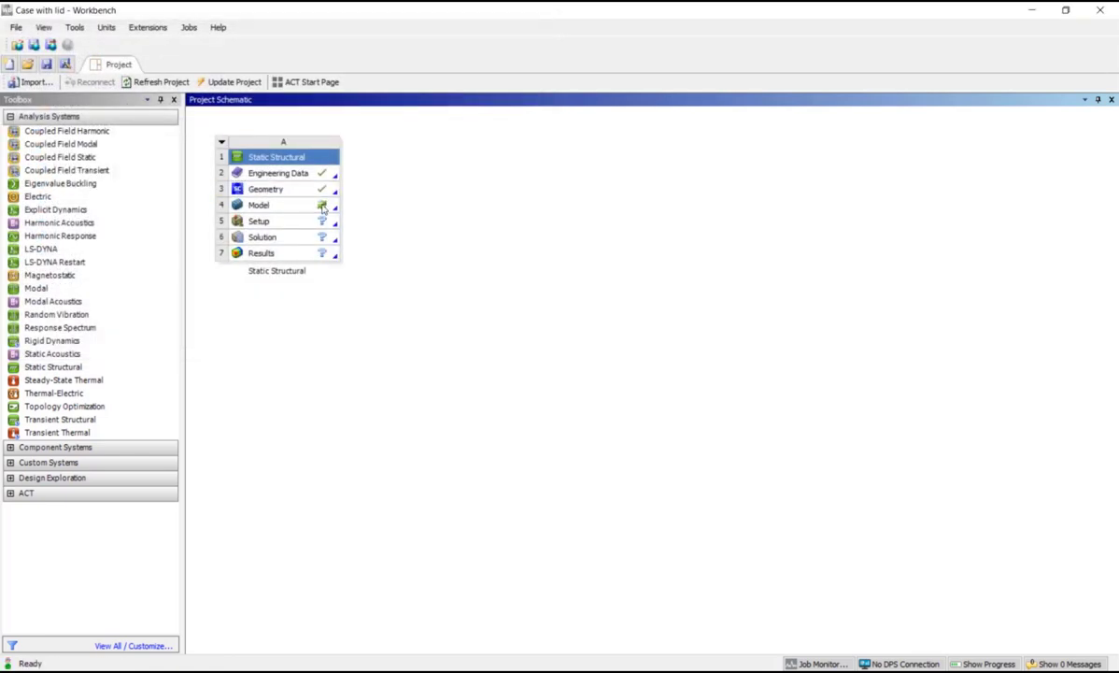
double_click(258, 205)
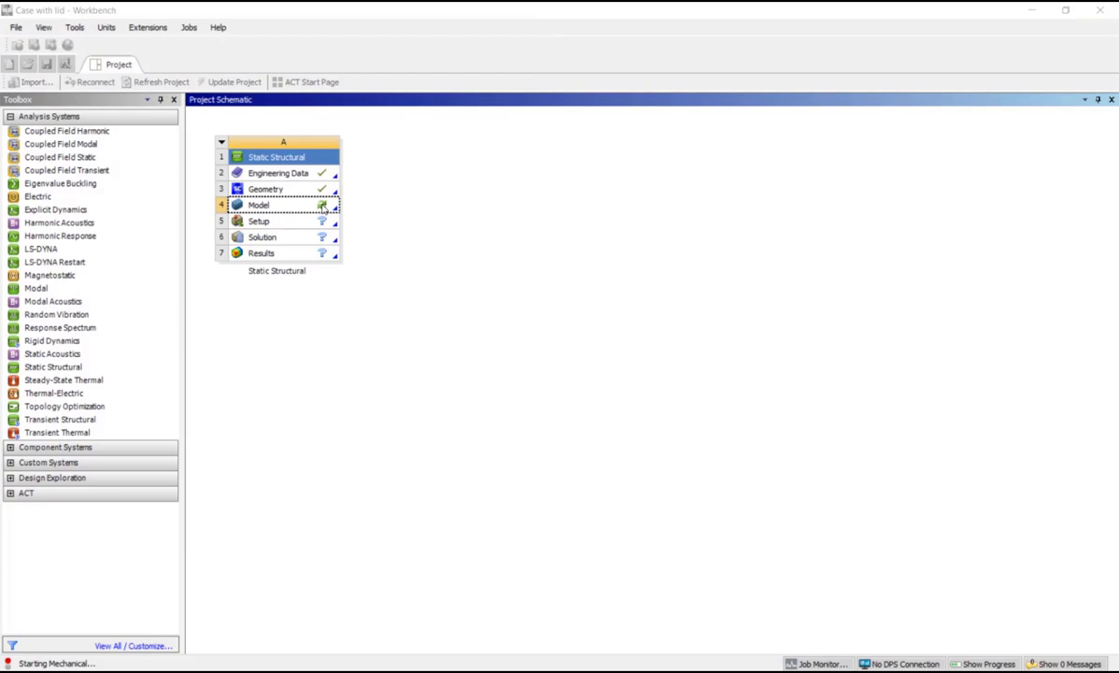
- Check that Enclosure and Front_Cover are Structural Steel and list the contact regions under Connections
double_click(258, 204)
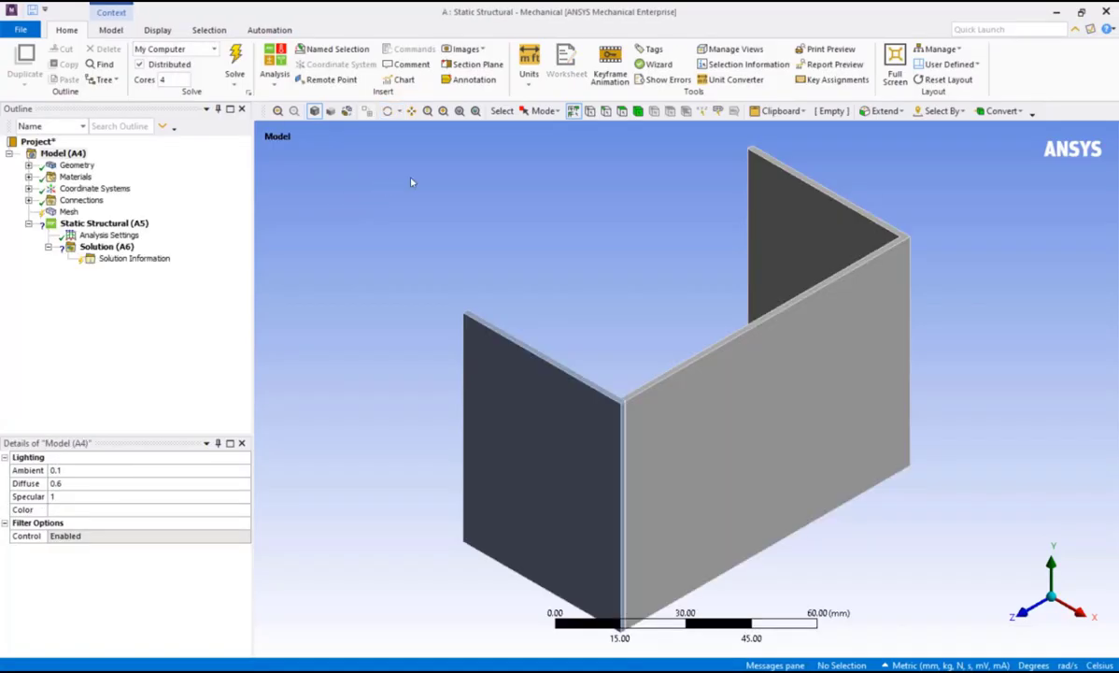
click(528, 56)
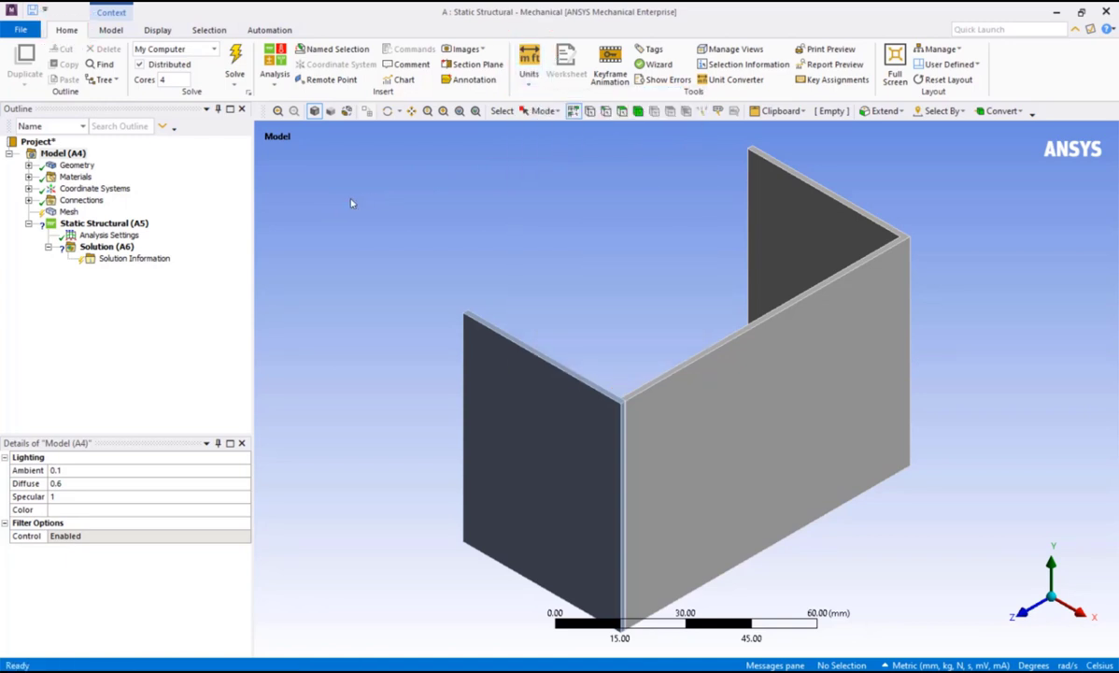
click(30, 165)
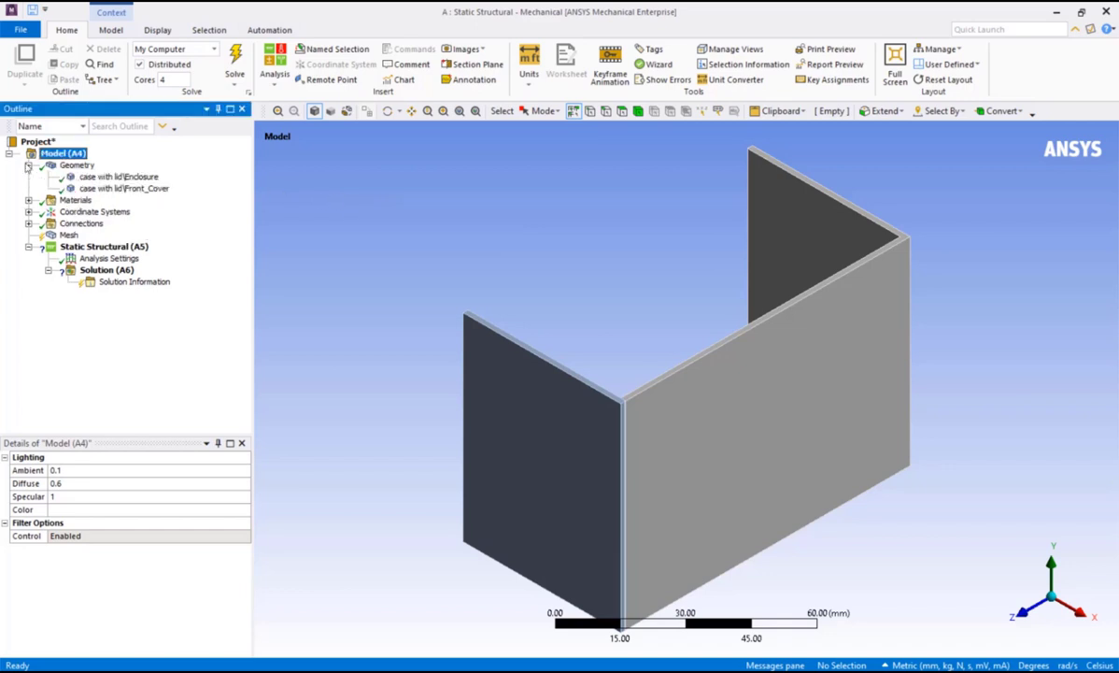
click(117, 176)
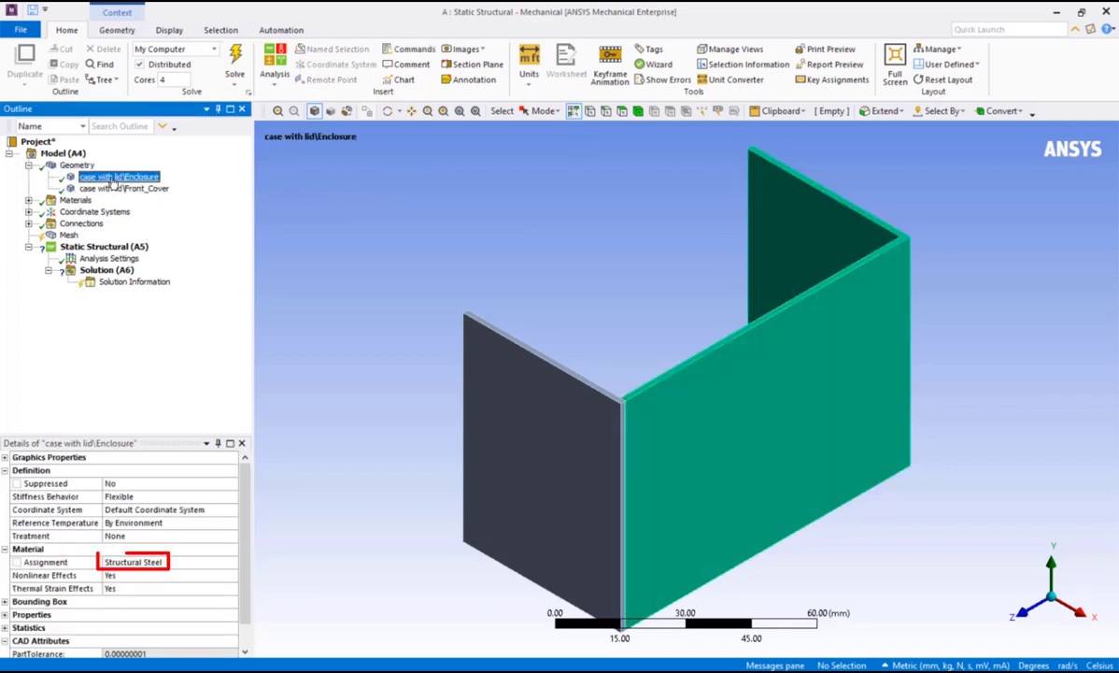
click(124, 187)
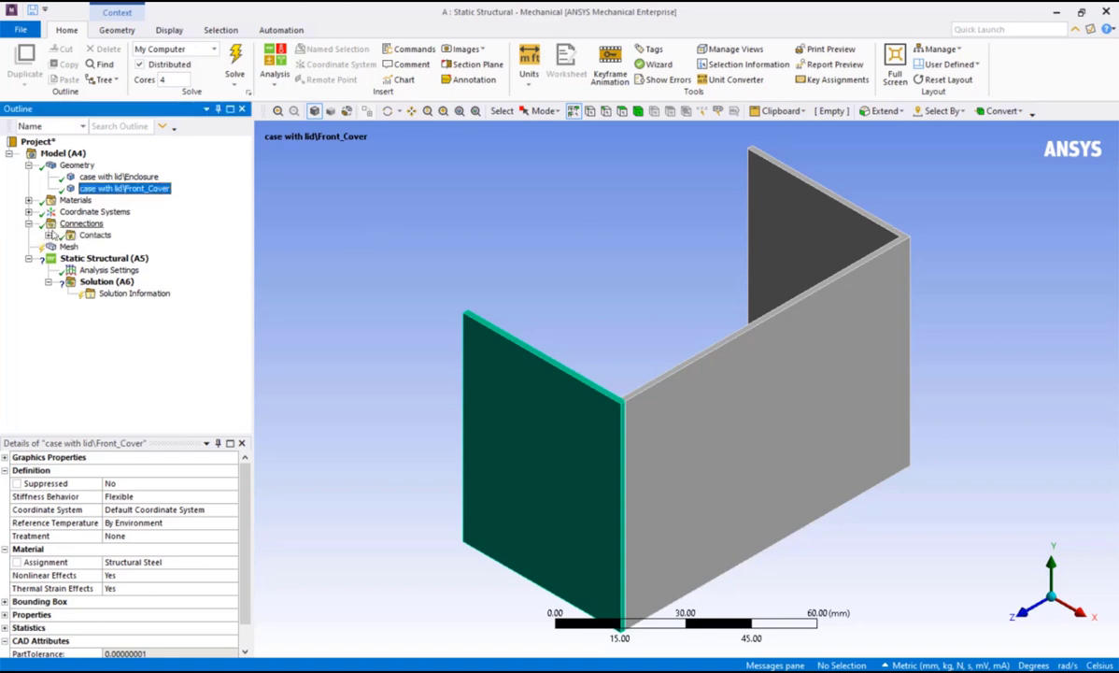
click(48, 234)
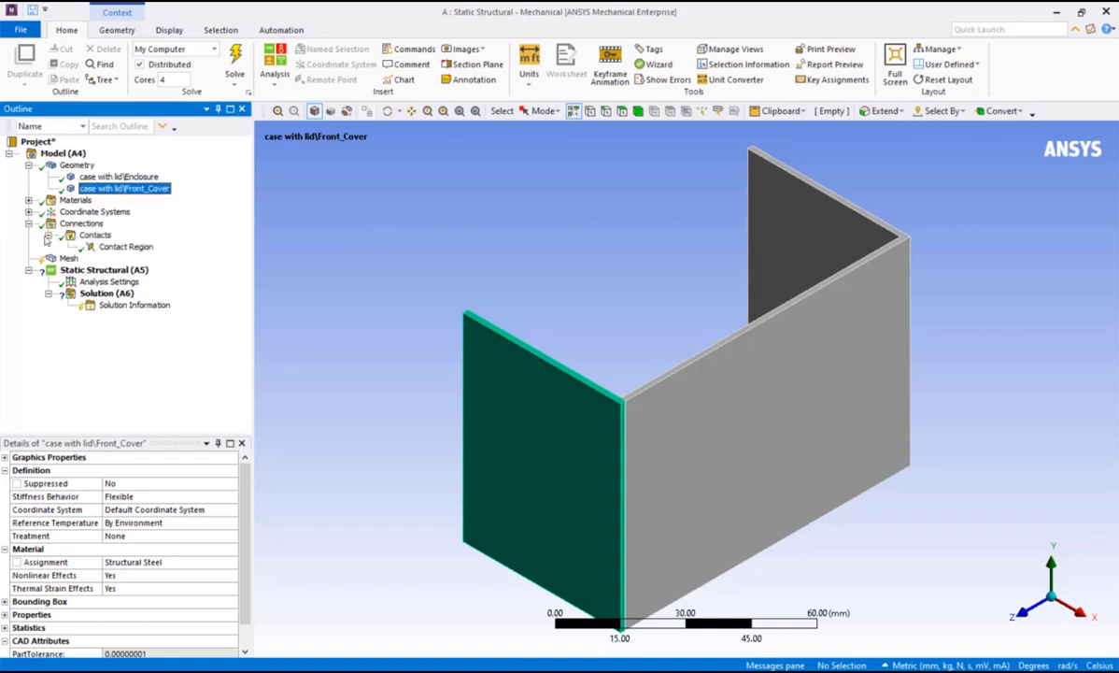
- Review the Contacts auto-detection settings and select the bonded Enclosure-to-Front_Cover contact region
click(125, 245)
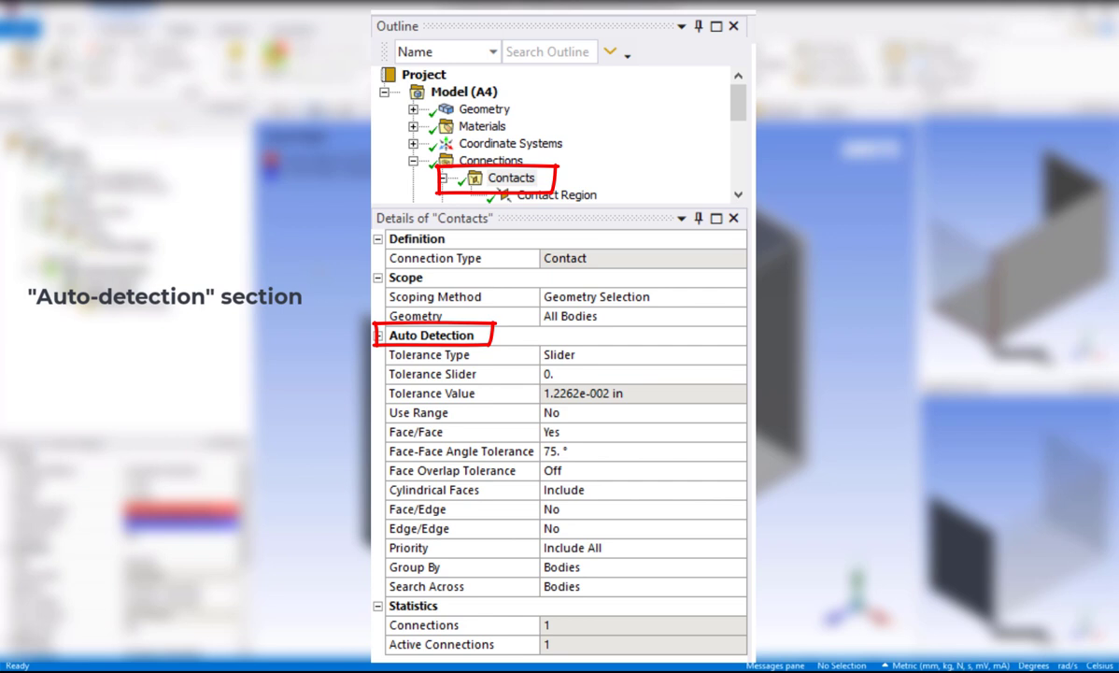
click(431, 334)
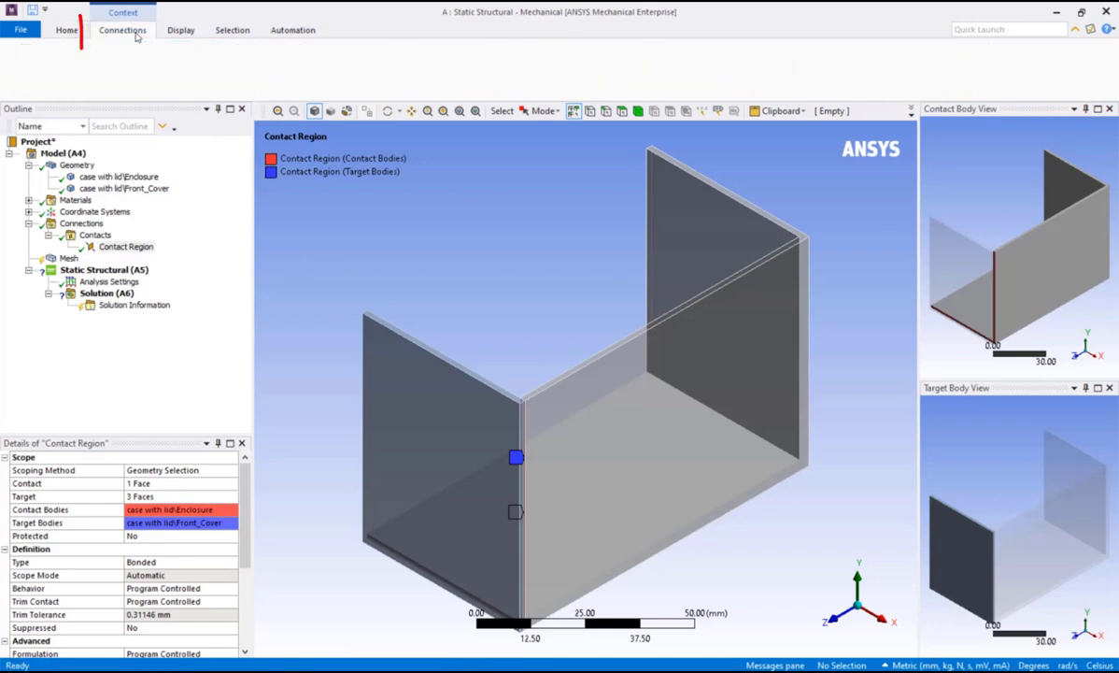
- Synchronize the body views with the main view and rotate the case to check the contact edge
click(123, 30)
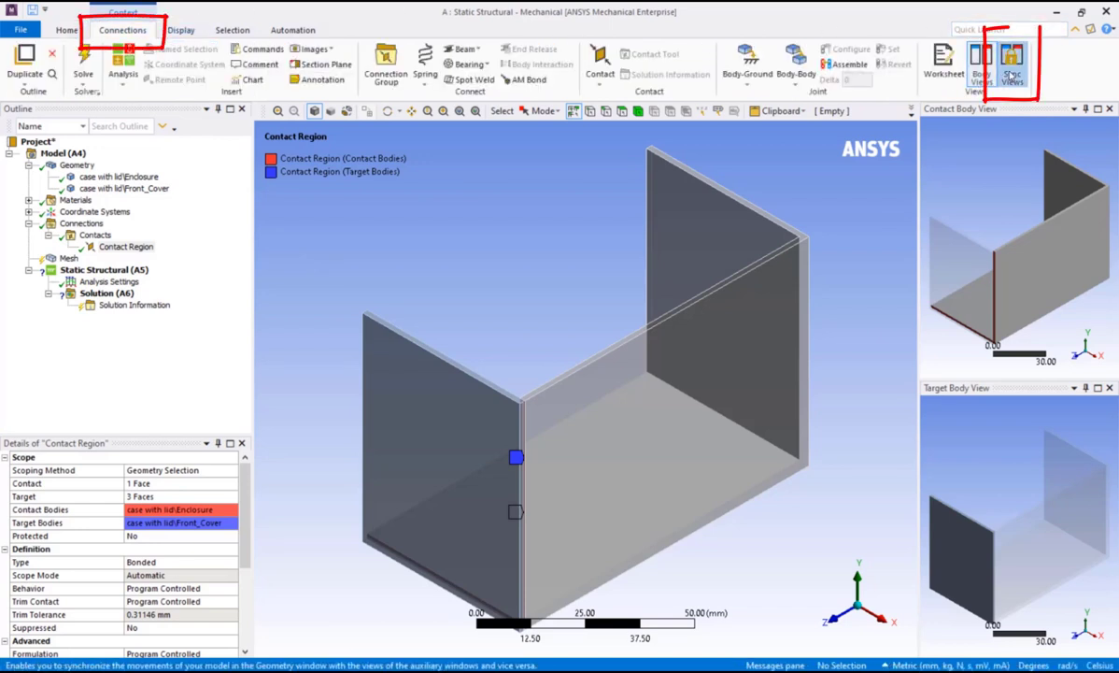
click(1012, 63)
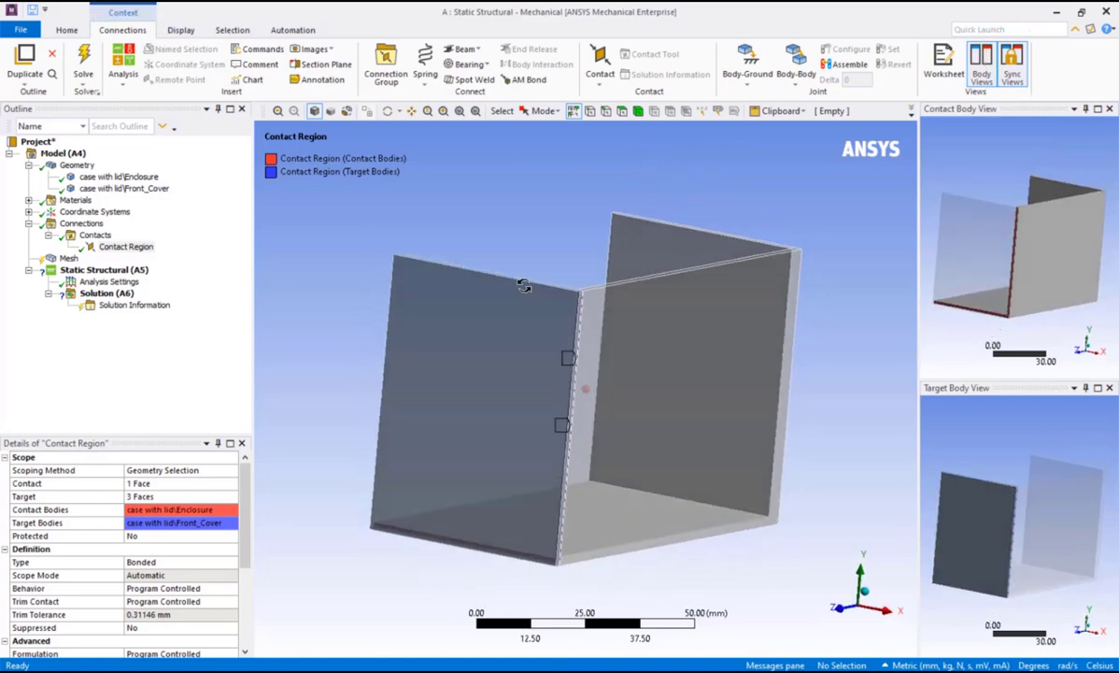
drag(523, 285, 579, 283)
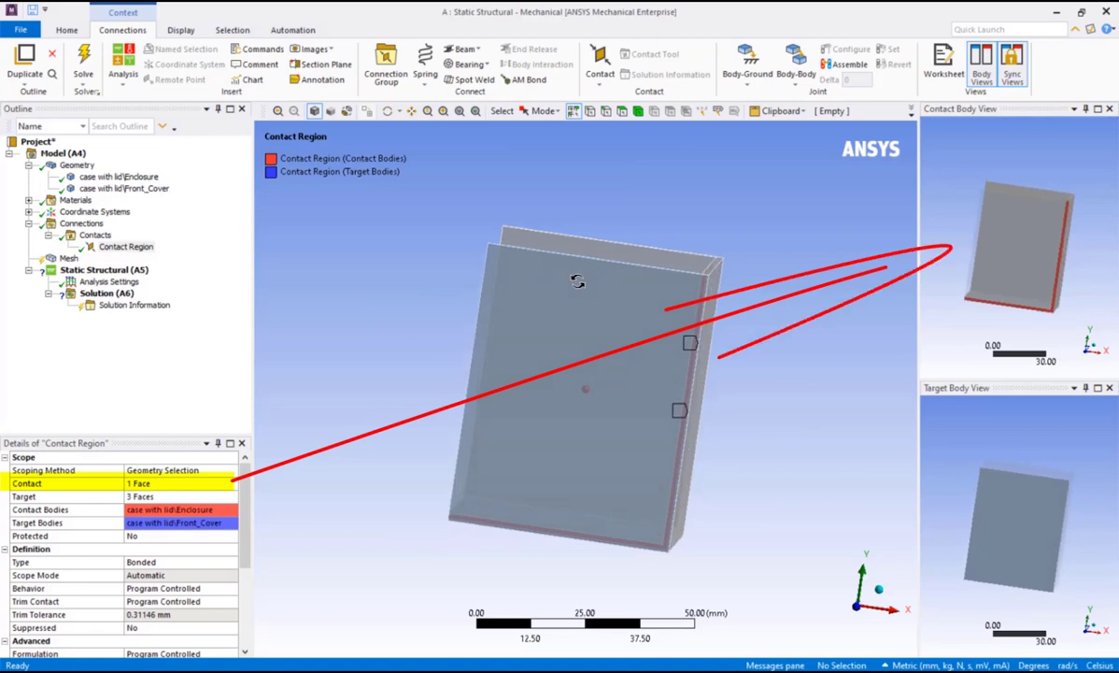
click(24, 496)
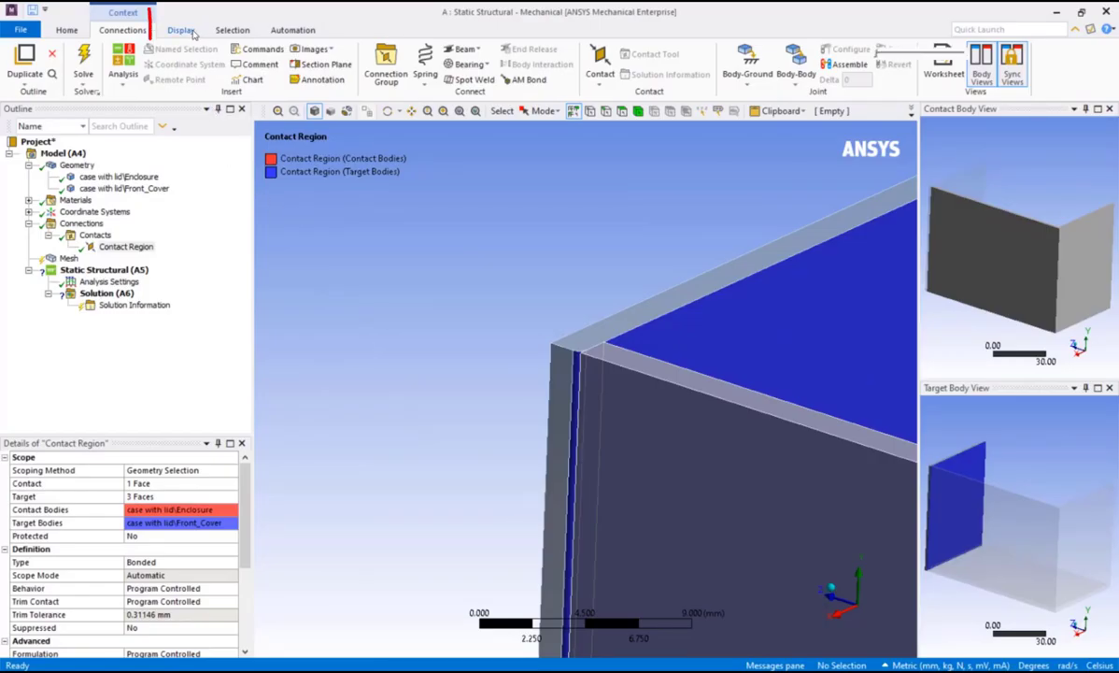
- Reset the exploded case and lid to their assembled positions from the Display options
click(181, 29)
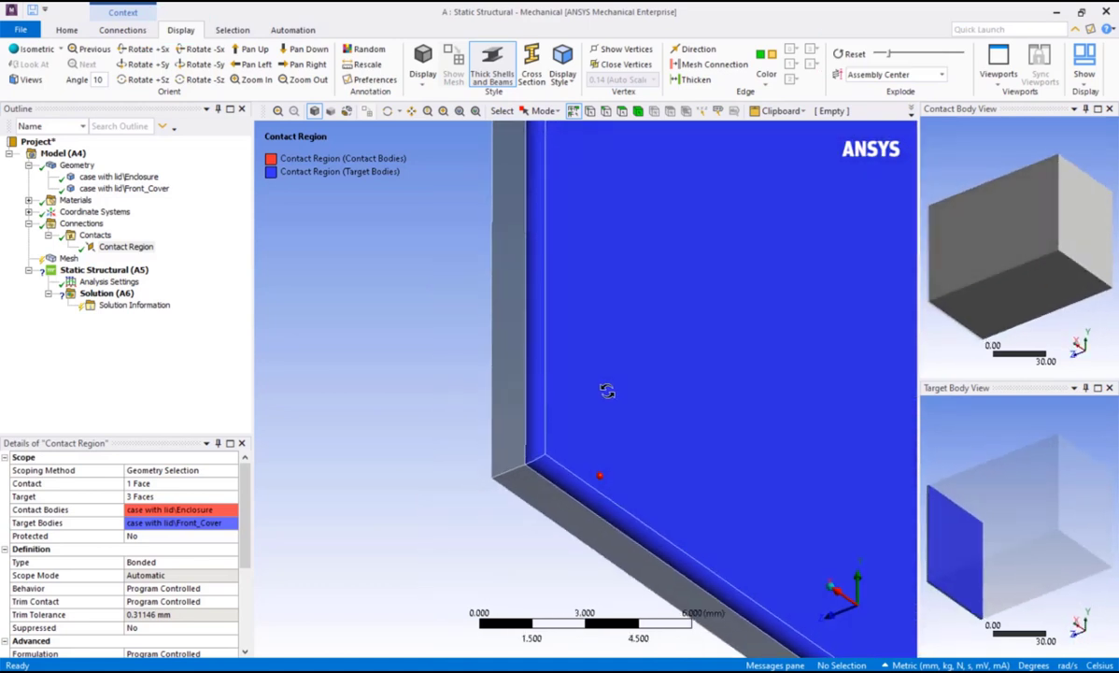
click(848, 53)
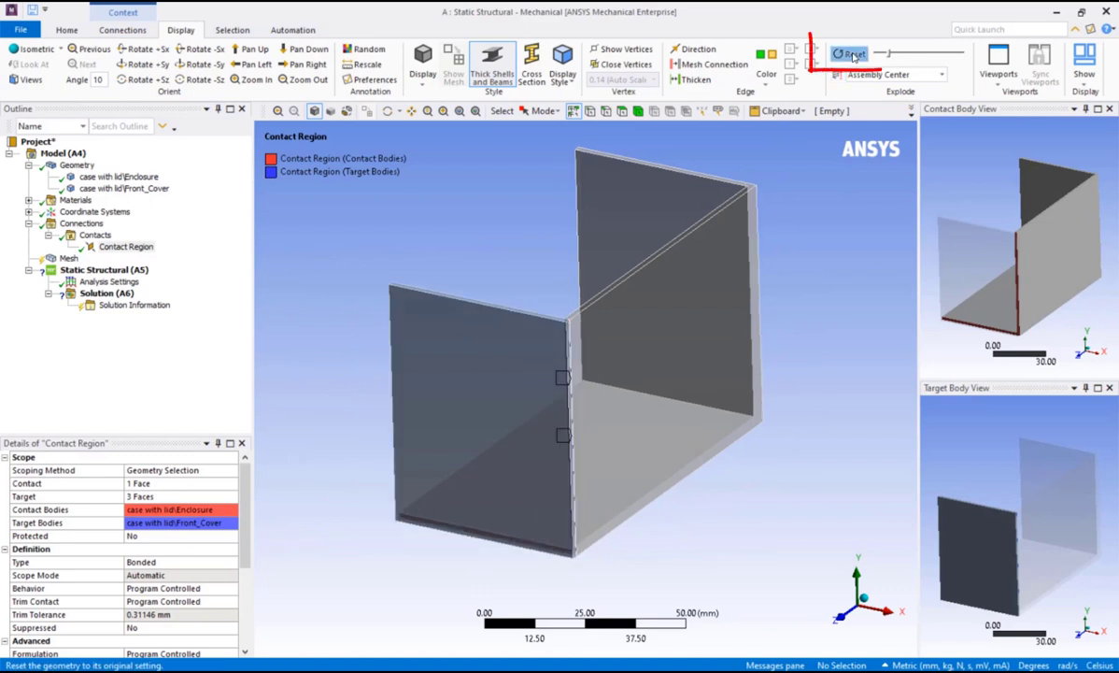
click(848, 53)
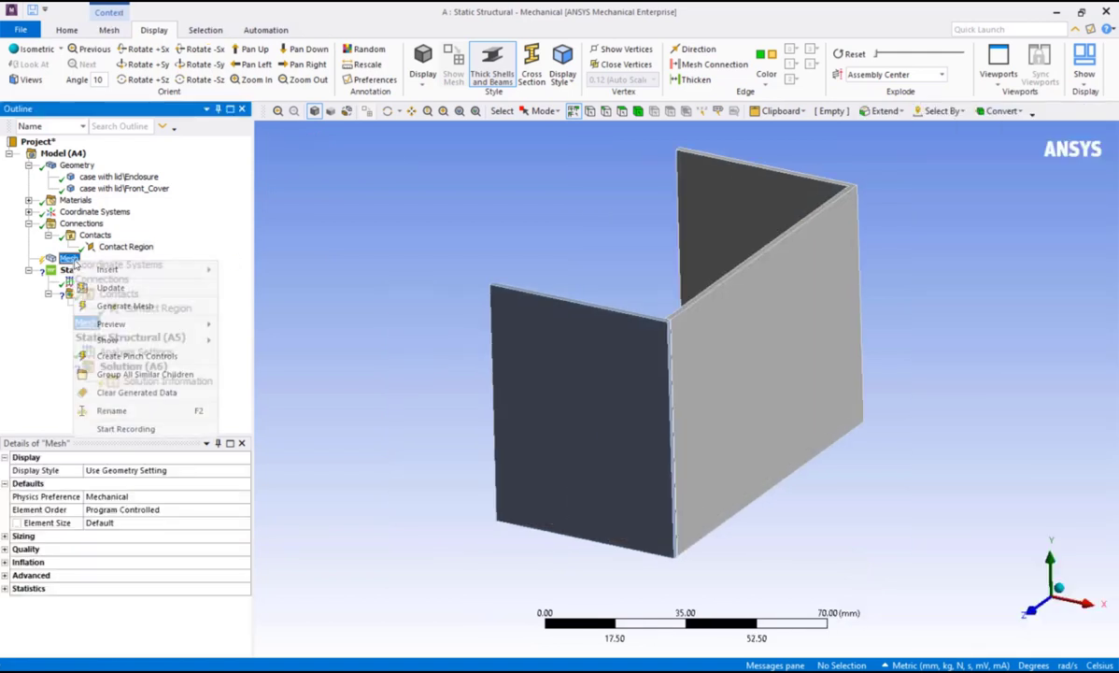
- Generate the default mesh on the Enclosure and Front_Cover bodies
click(124, 306)
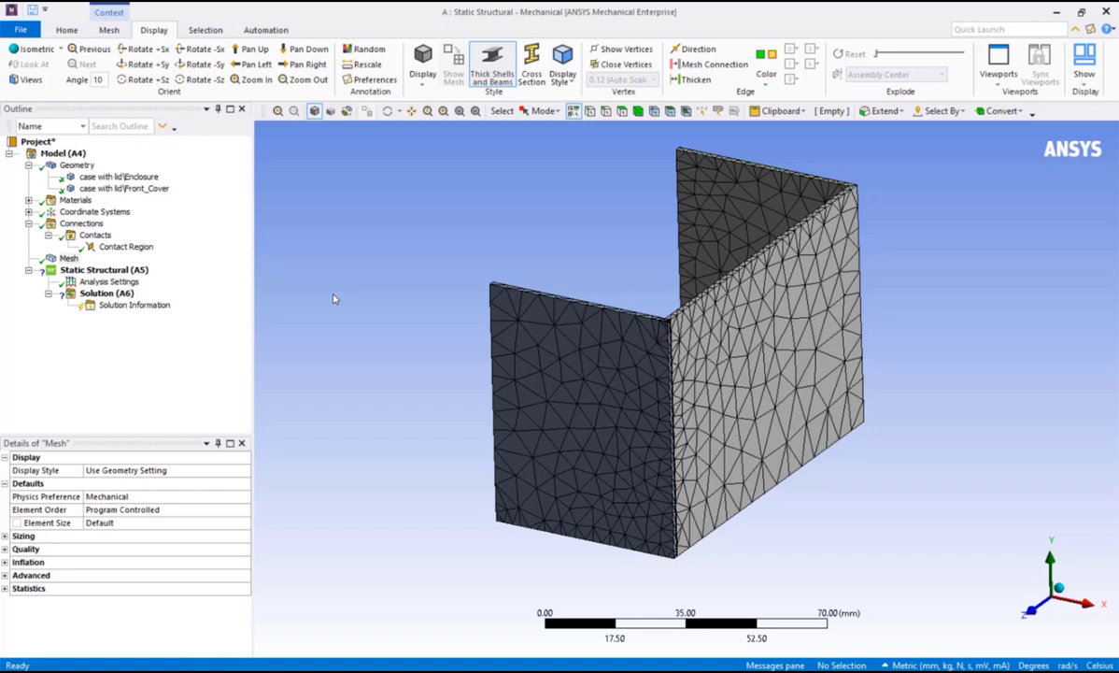
mouse_move(301, 283)
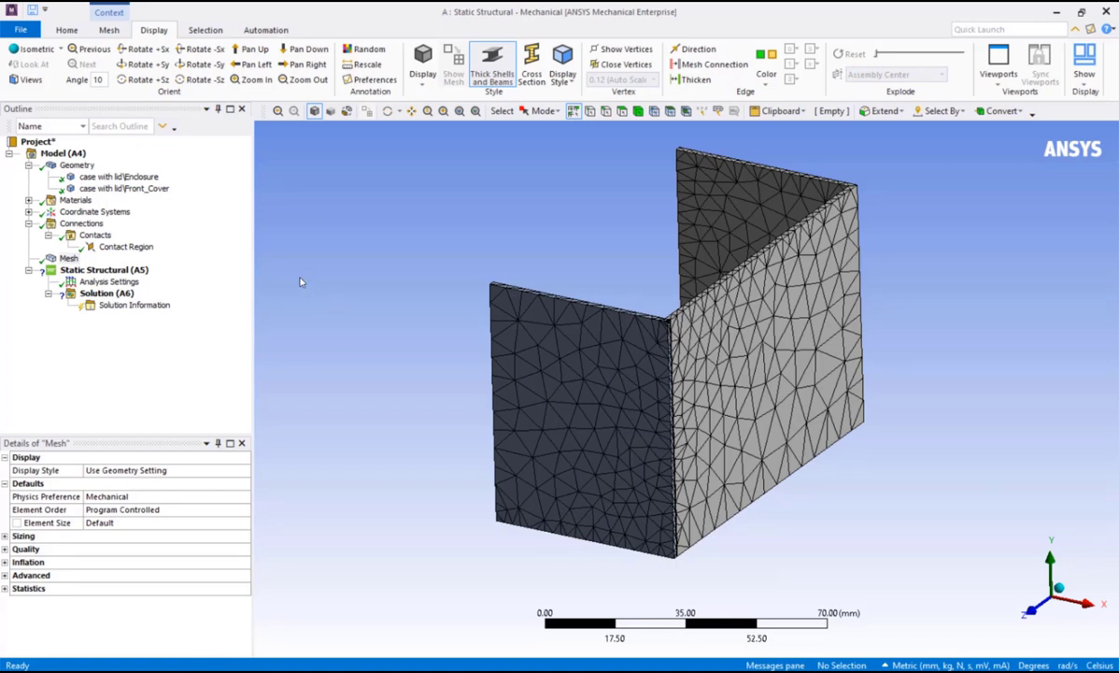
- Insert a Symmetry Region on two cut faces with its normal along the Y axis and hide the mesh
right_click(52, 153)
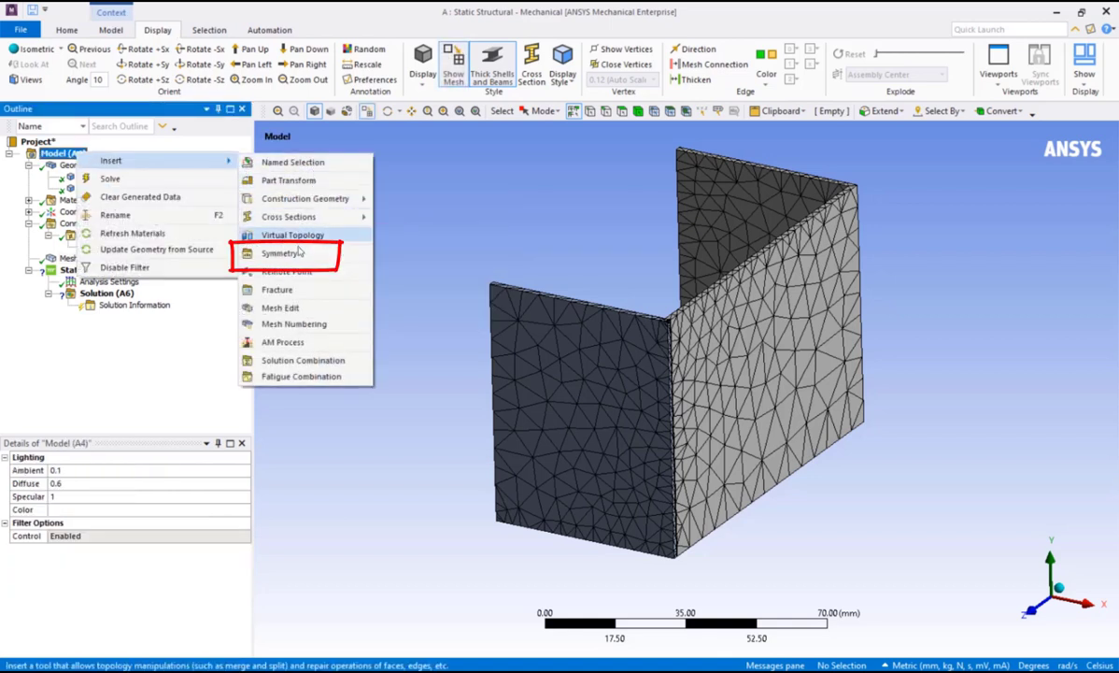
click(282, 253)
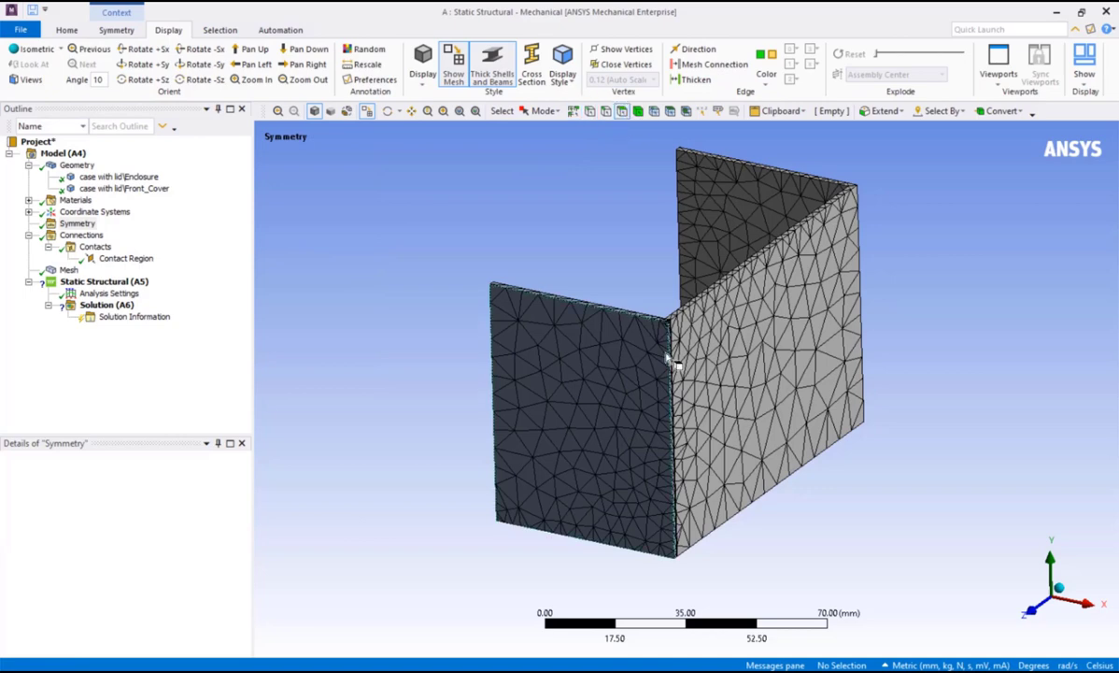
drag(672, 355, 981, 560)
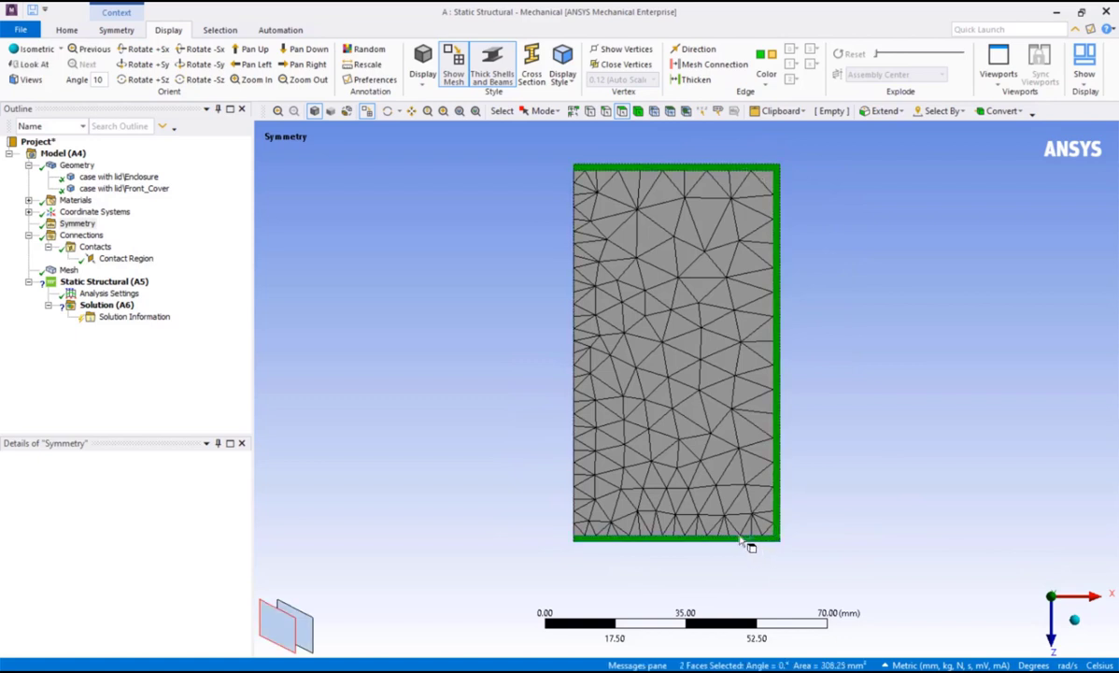
click(77, 223)
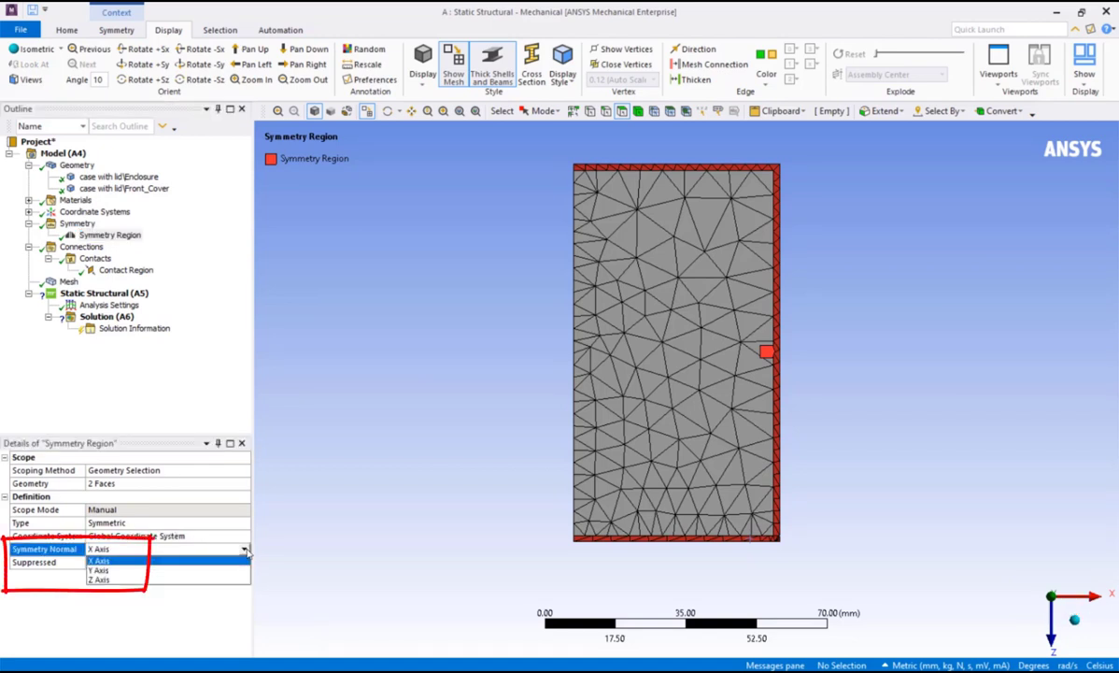
click(100, 570)
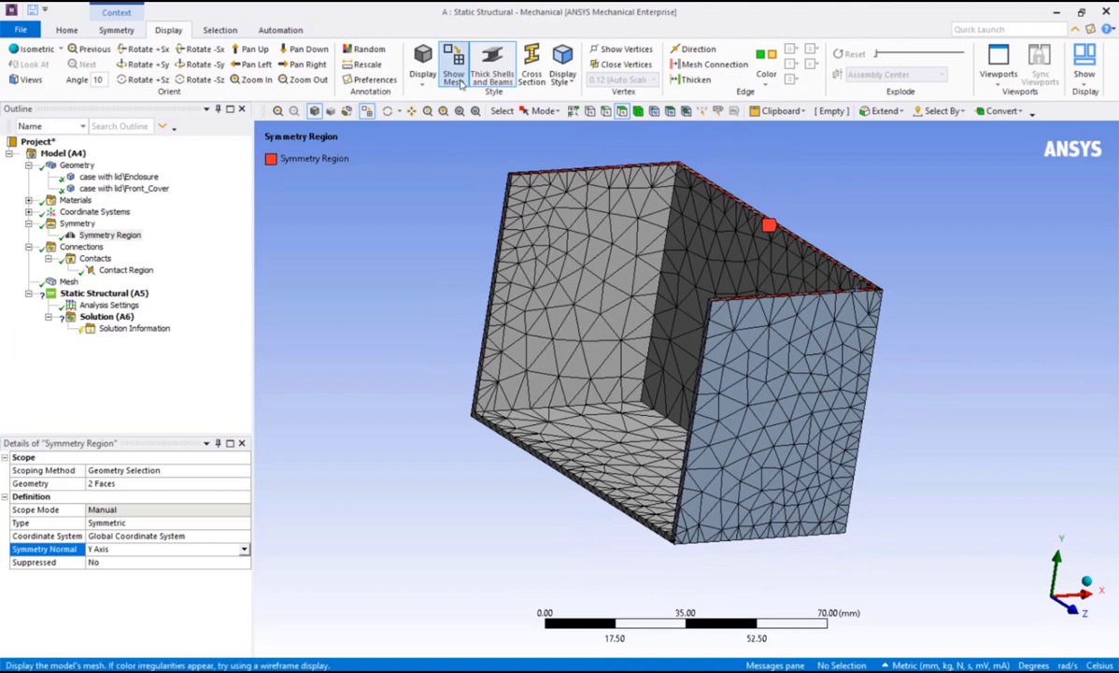
click(454, 65)
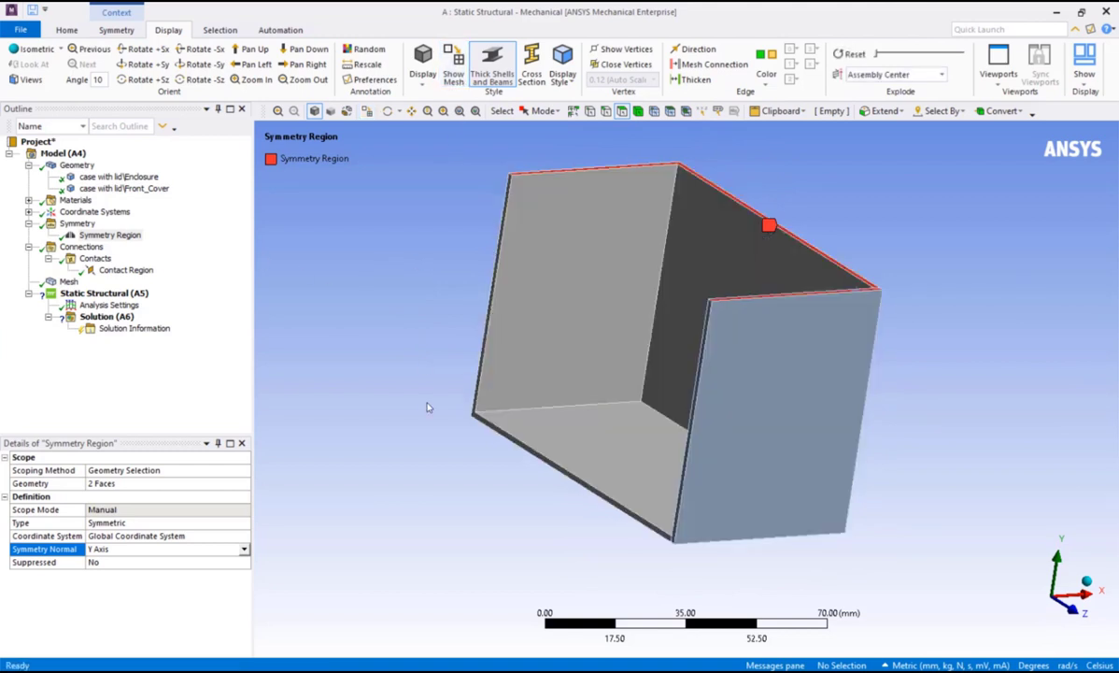
drag(428, 407, 397, 425)
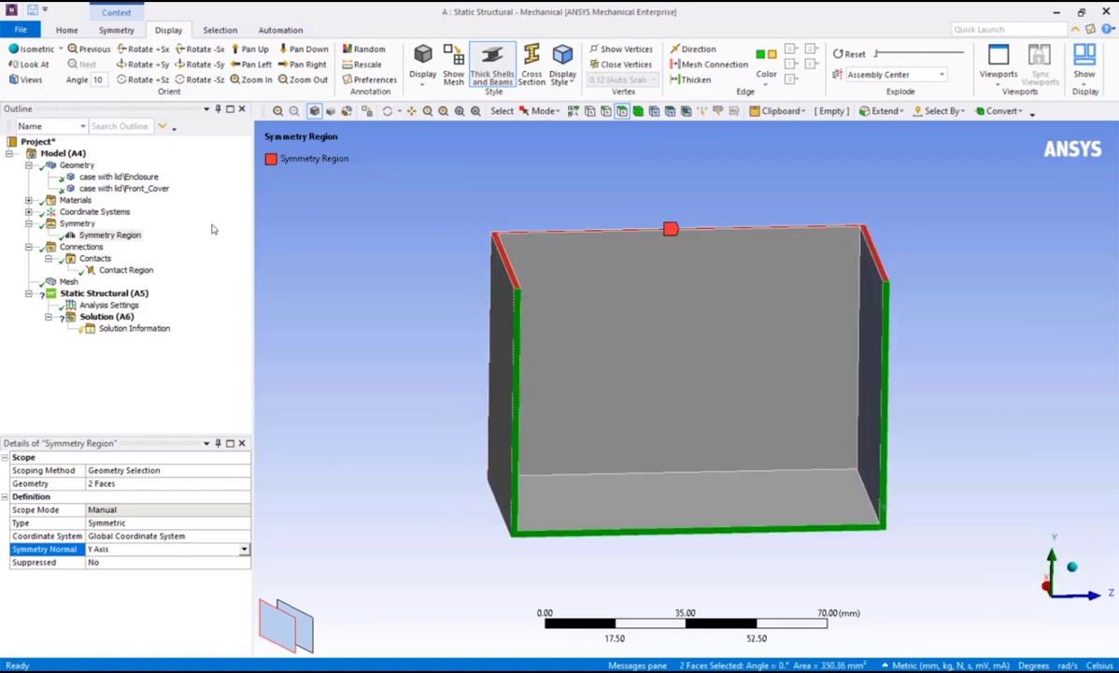
- Insert a second Symmetry Region on two more faces with its normal along the X axis
right_click(77, 234)
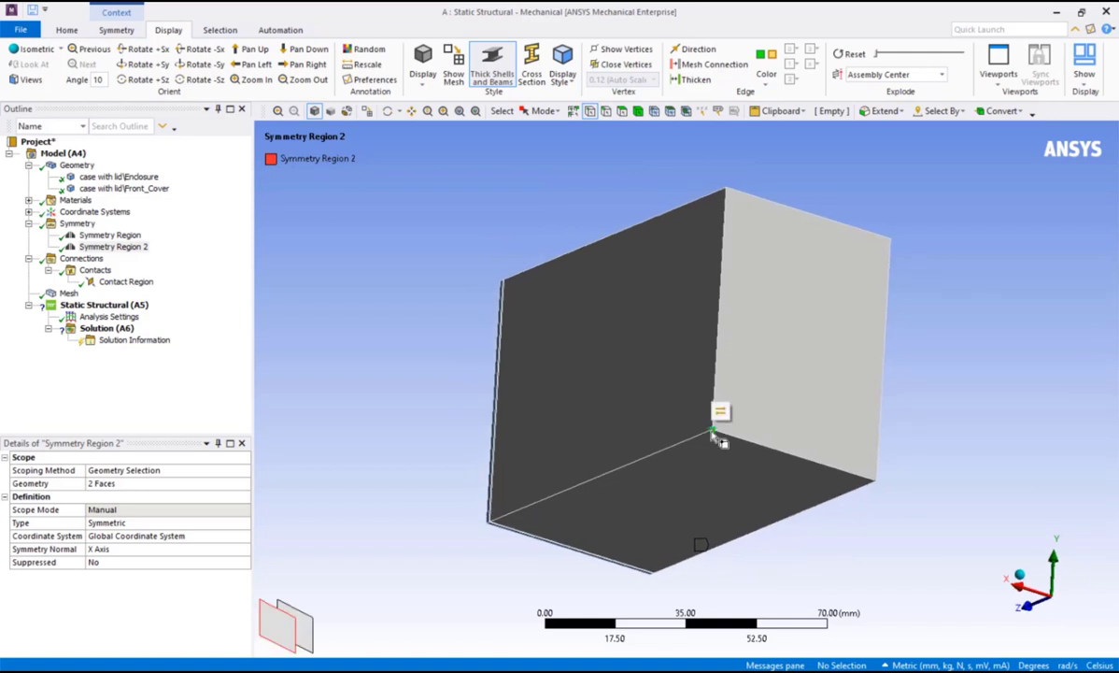
- Add a Displacement on the corner vertex with Z Component 0 and X and Y Free
right_click(103, 304)
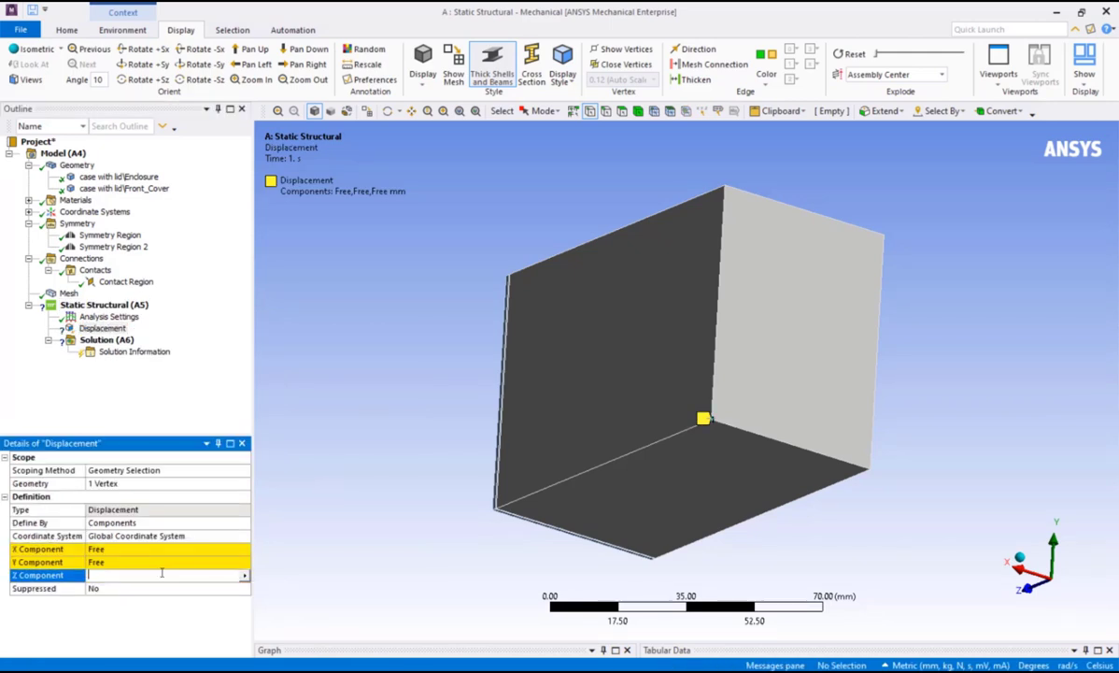
text(0. mm (ramped)
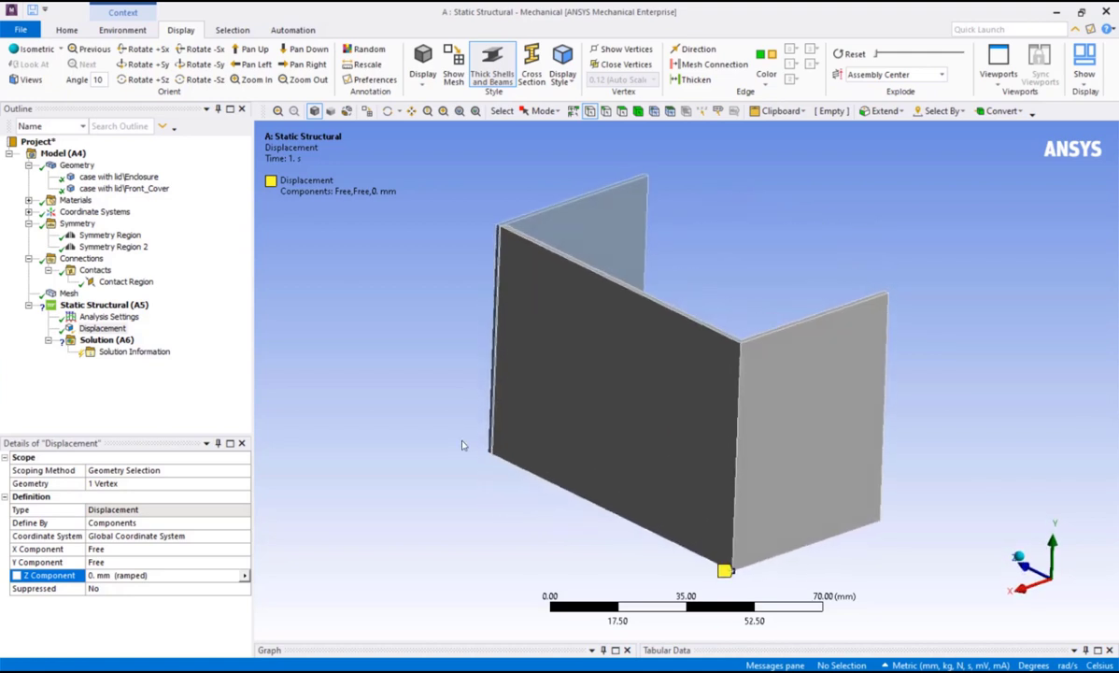
click(636, 111)
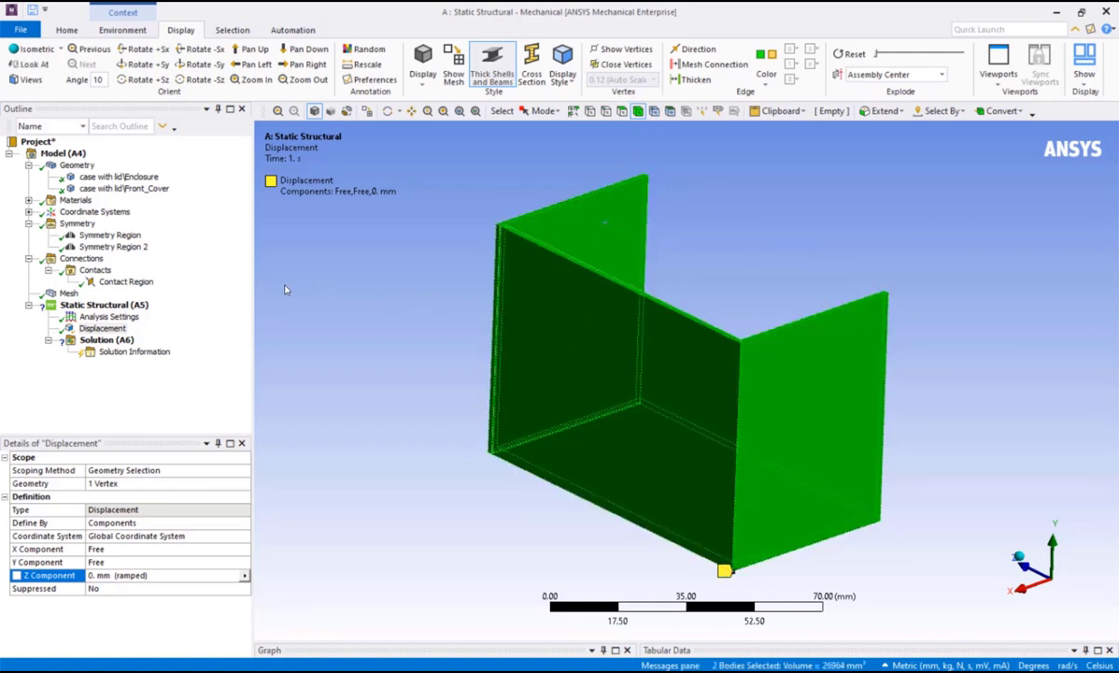
- Insert a Thermal Condition of 200 °C on both the case and lid bodies
right_click(105, 305)
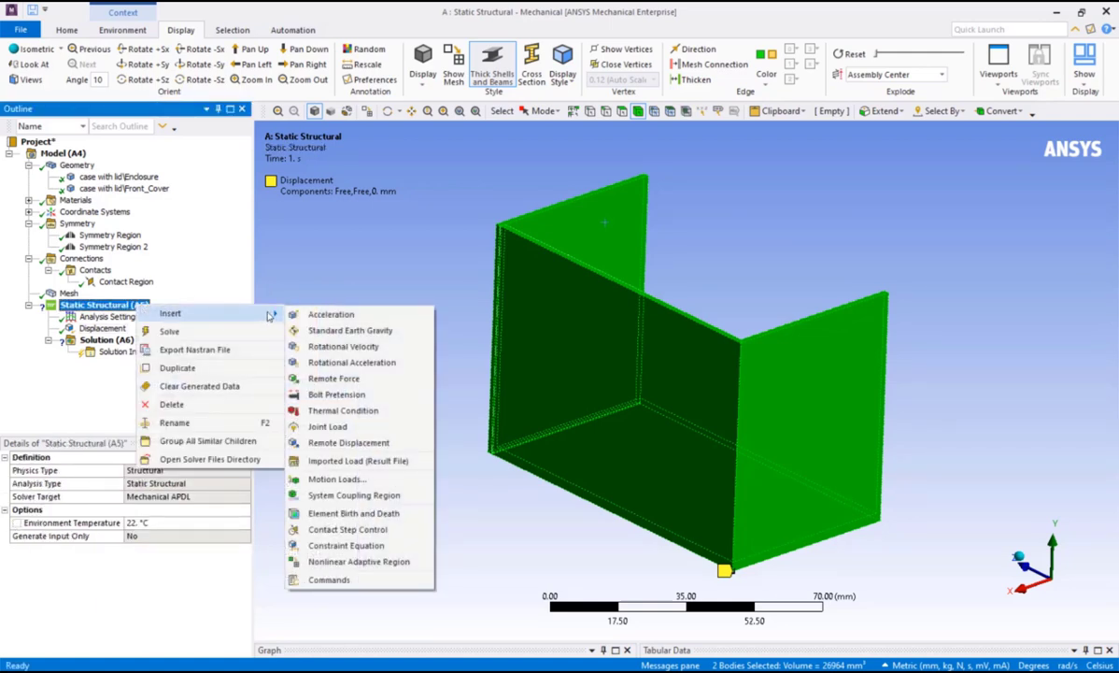
click(343, 410)
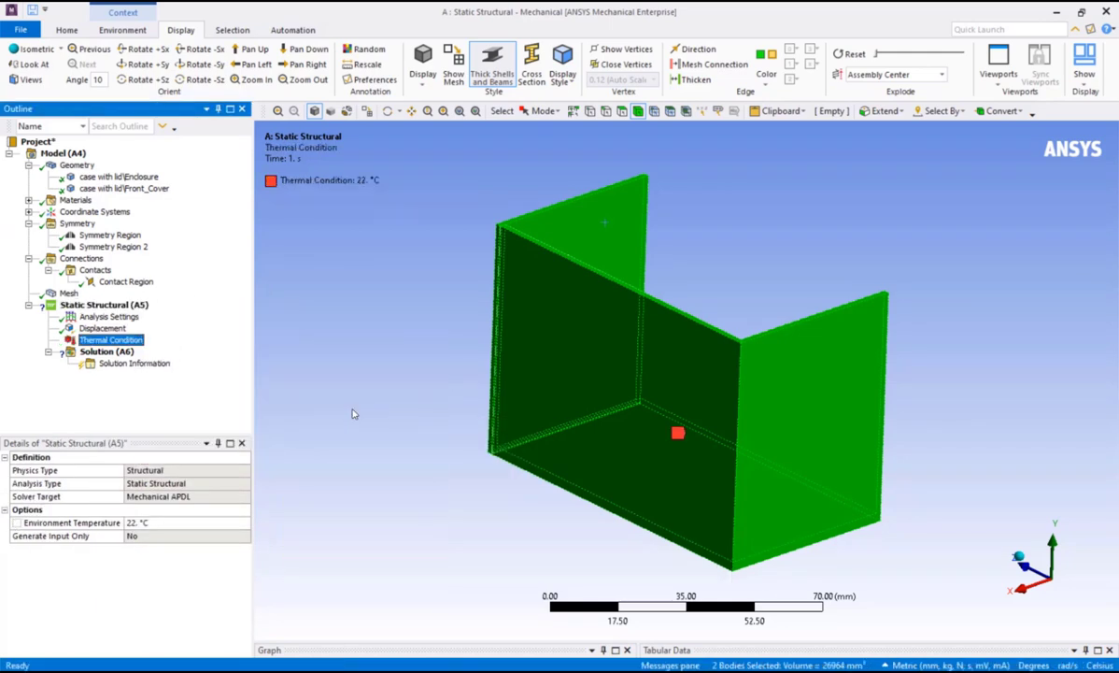
click(112, 339)
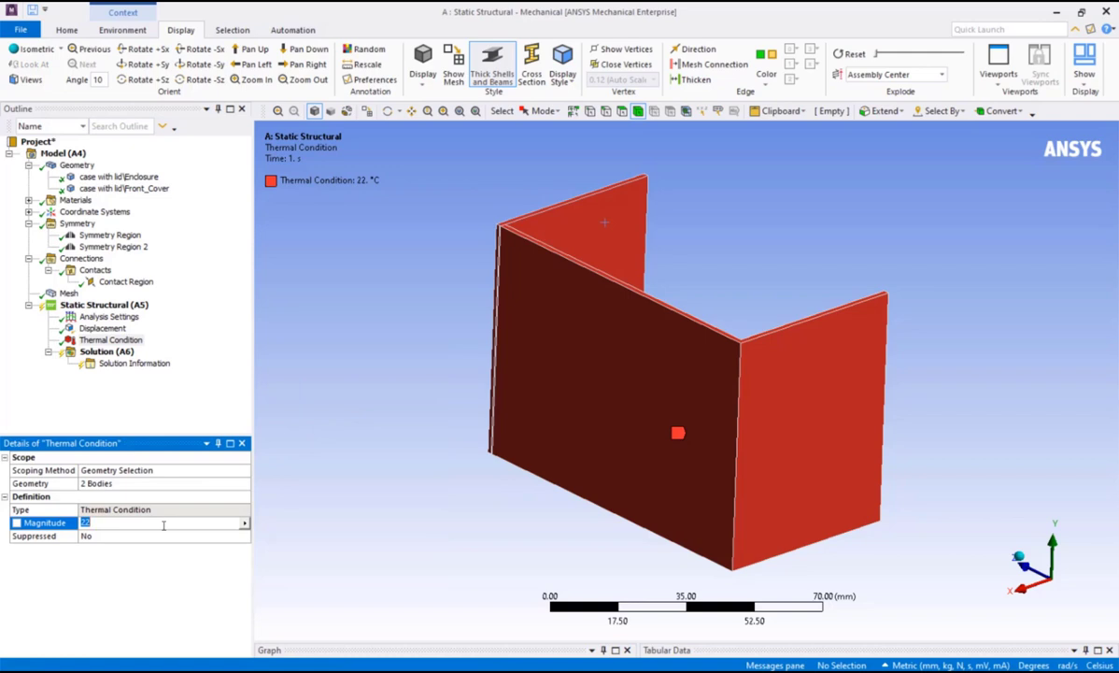
text(200. °C (ramped)
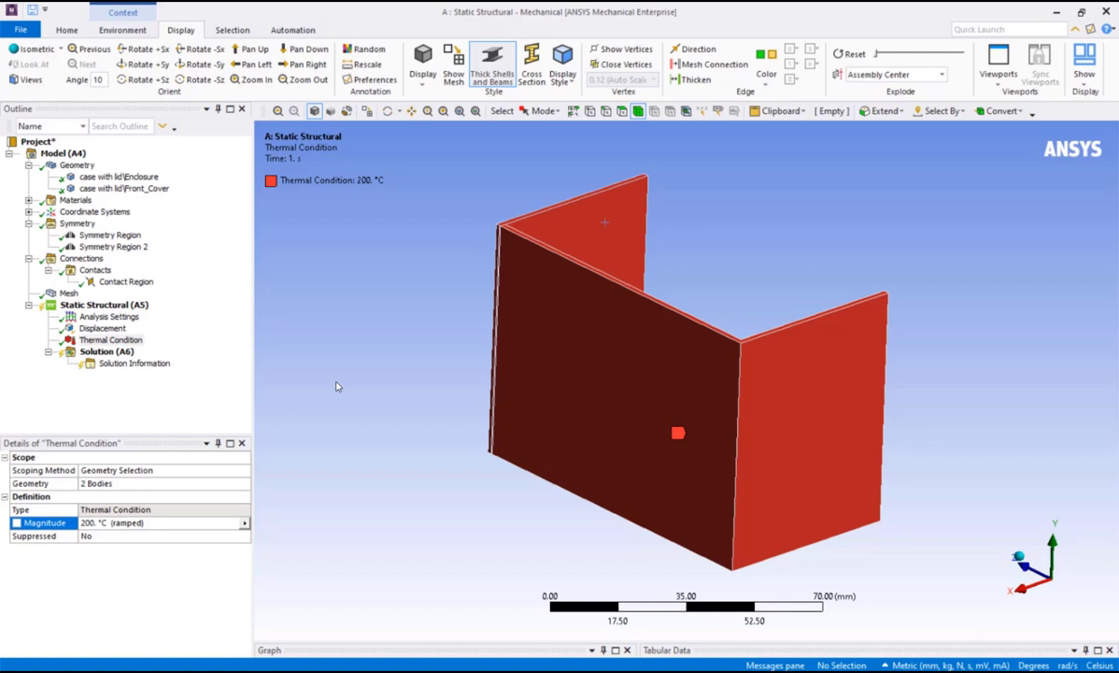
click(93, 305)
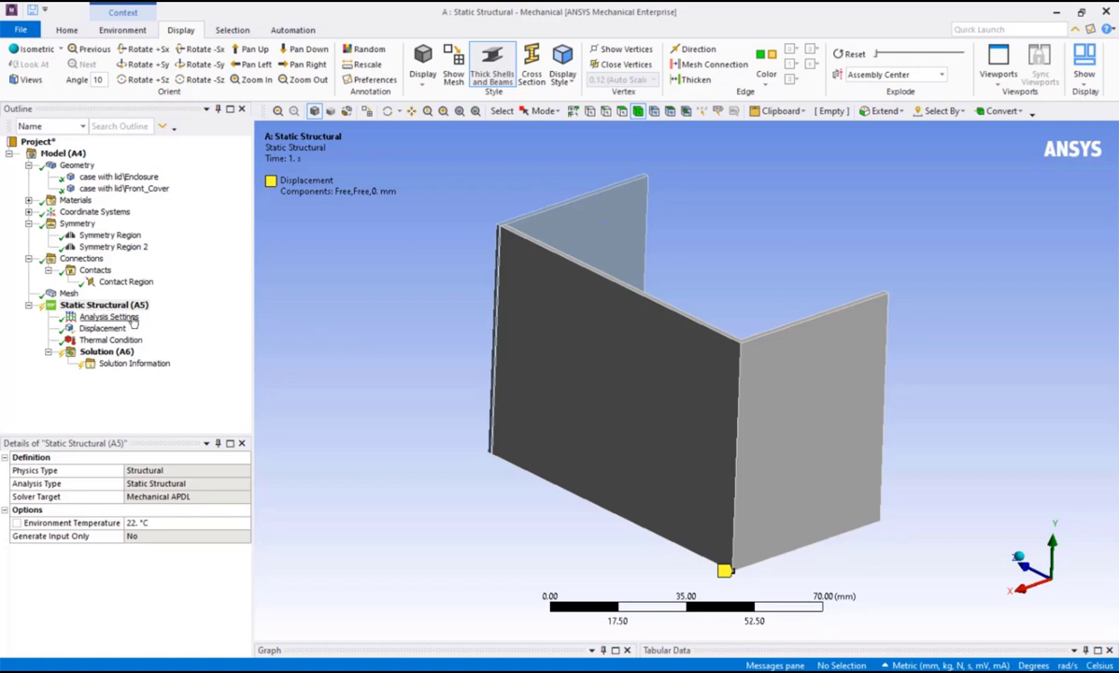
- Check Output Controls in Analysis Settings to confirm Nodal Forces is Yes
click(109, 317)
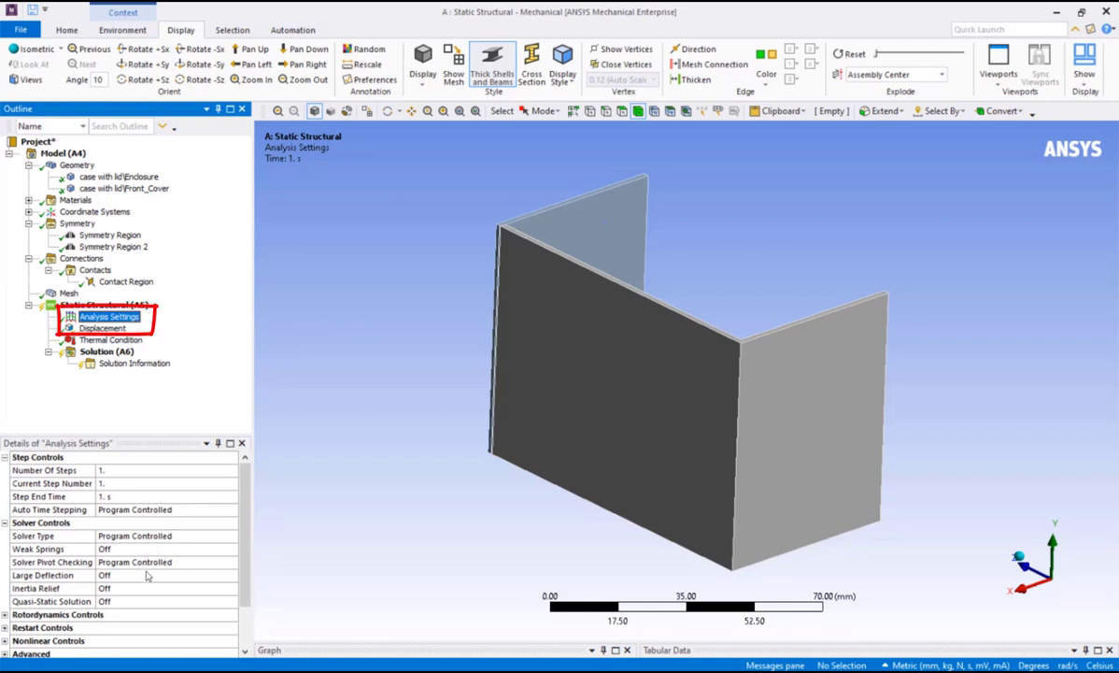
scroll(down, 3)
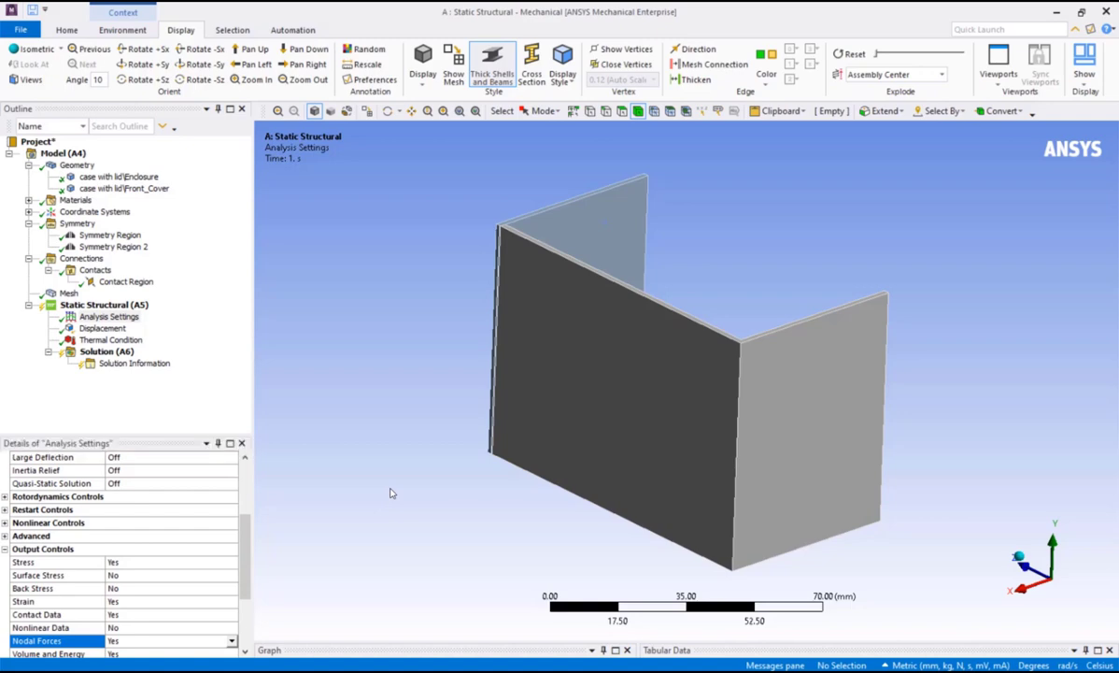
- Solve the static analysis and add an Equivalent (von-Mises) stress result peaking at 17.97 MPa
right_click(84, 304)
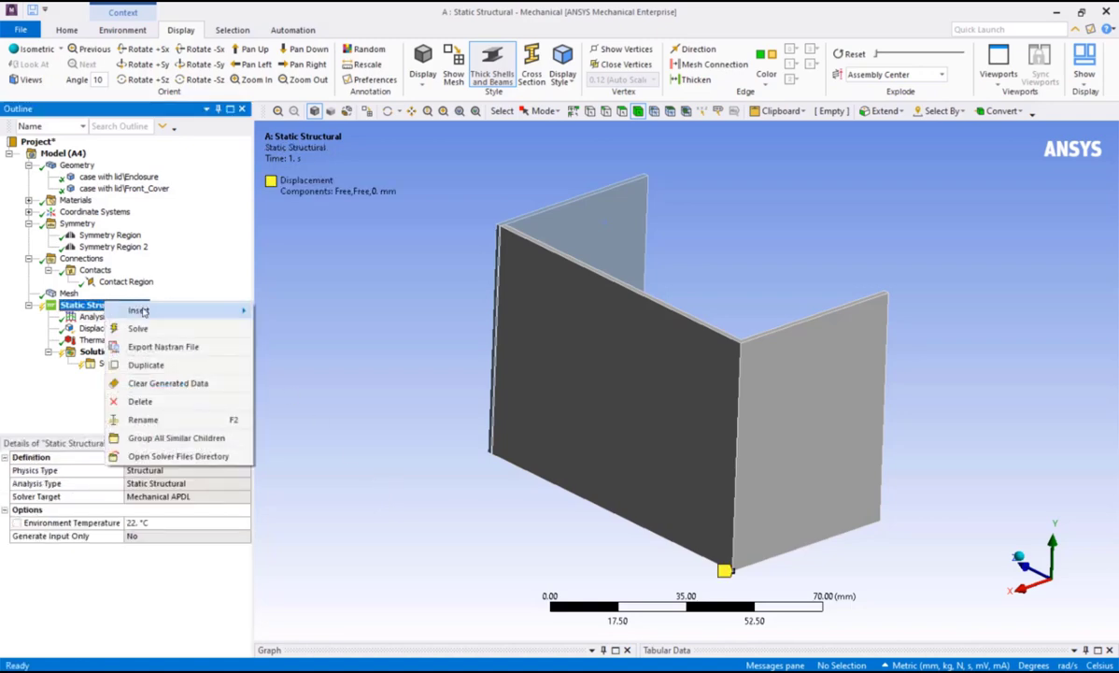
click(137, 328)
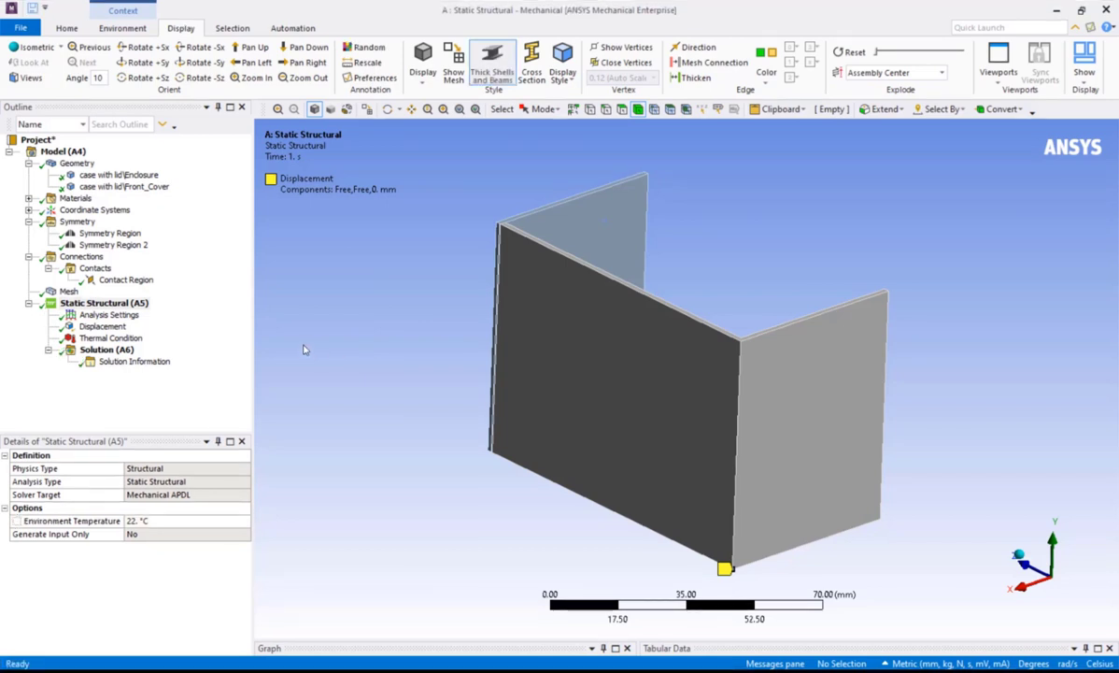
right_click(106, 349)
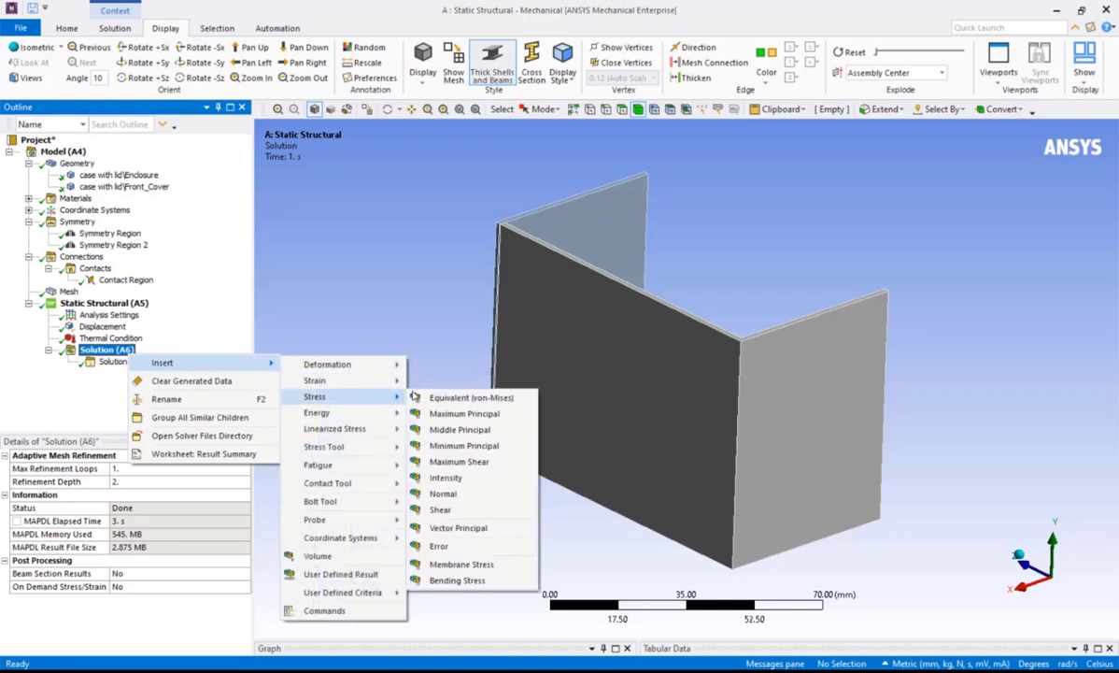
click(471, 397)
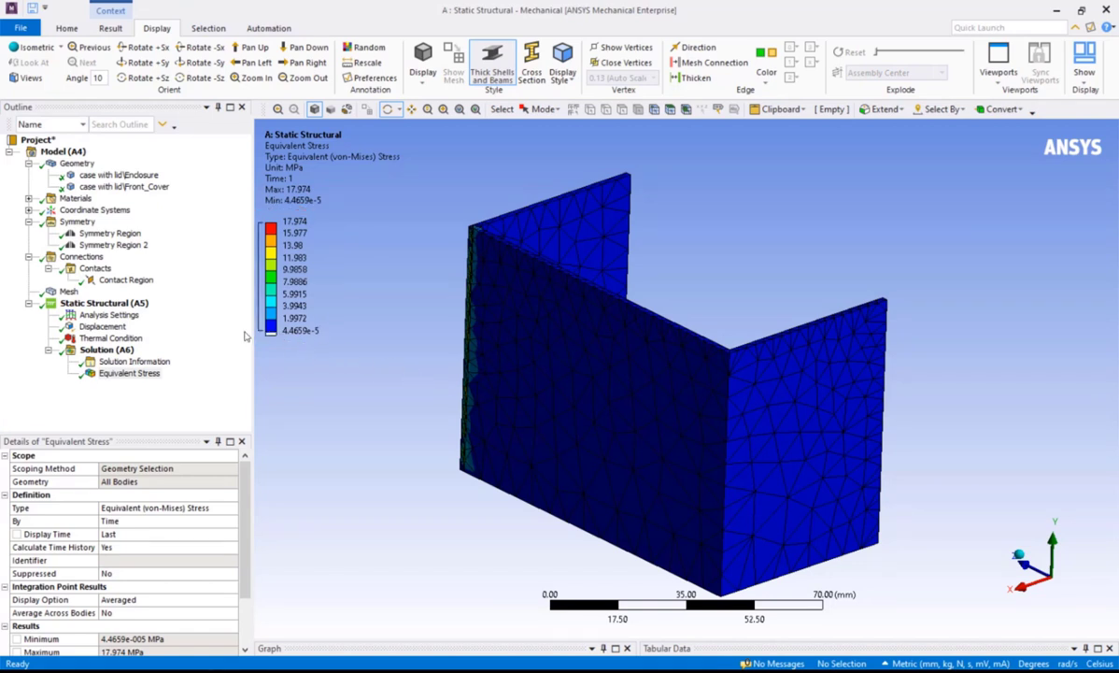
- Review the bonded case-to-lid contact region and return to the Solution
click(127, 279)
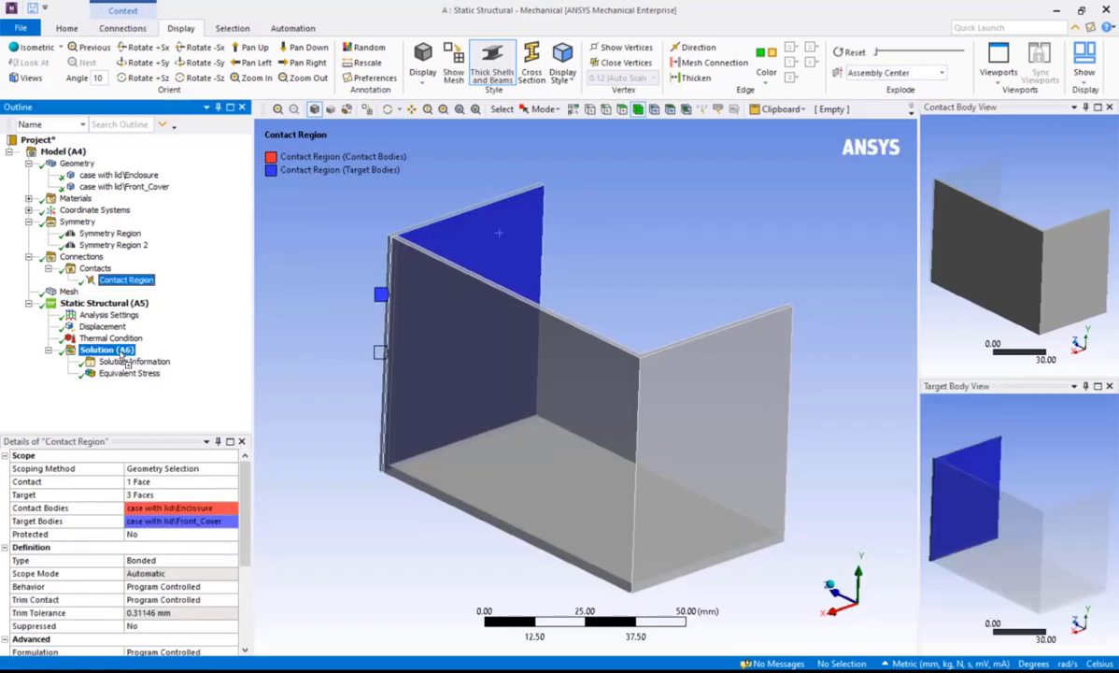
click(106, 348)
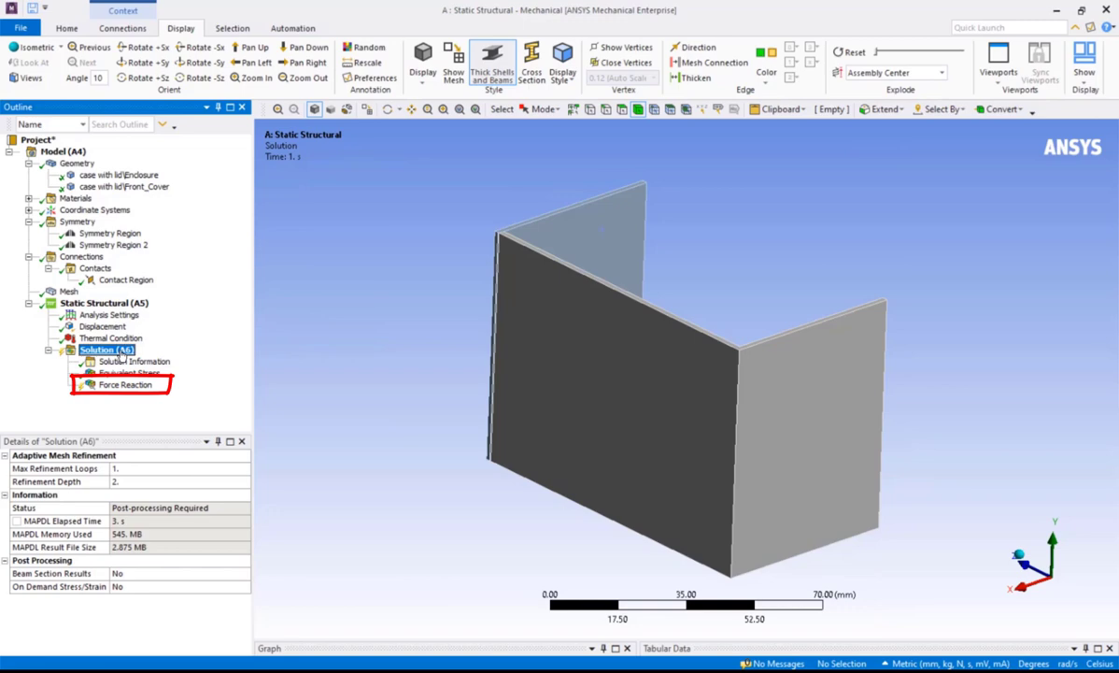
- Show the Force Reaction result on the contact region, totalling 1.0796 N
click(124, 384)
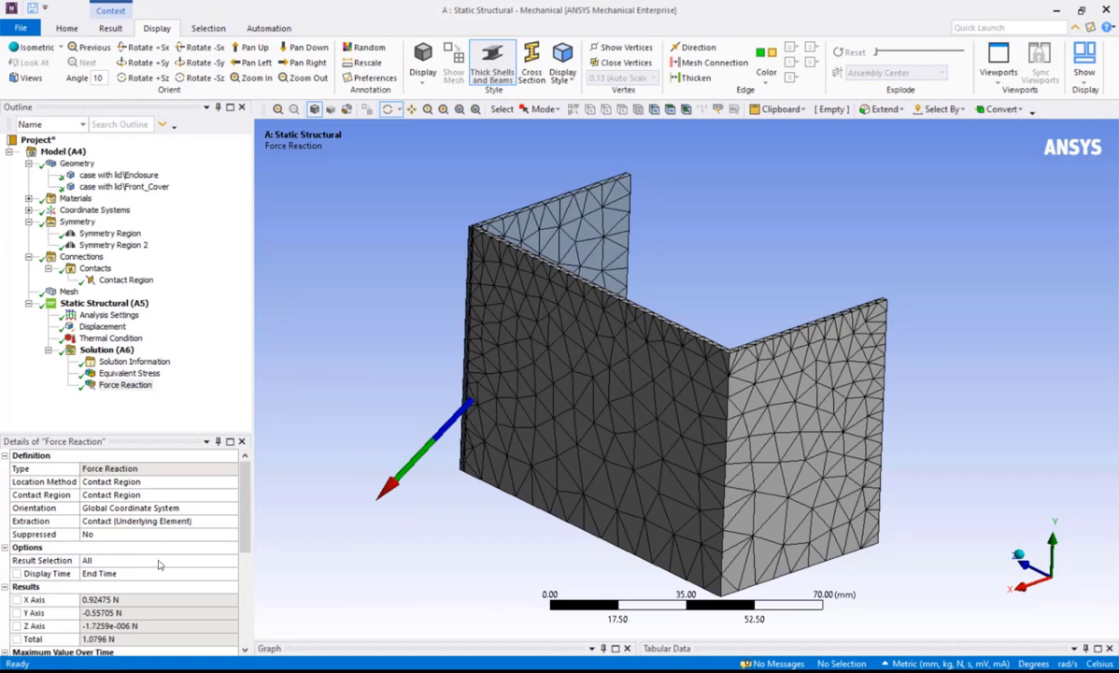
scroll(down, 3)
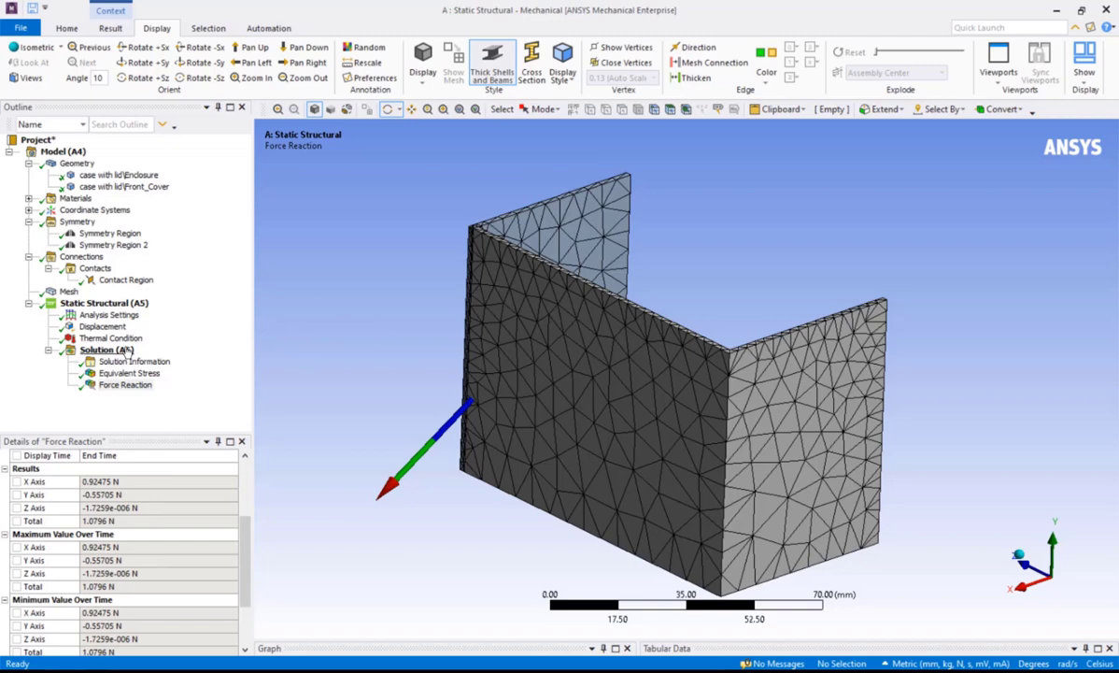
- Insert a Contact Tool with a Status result under Solution (A6)
right_click(106, 348)
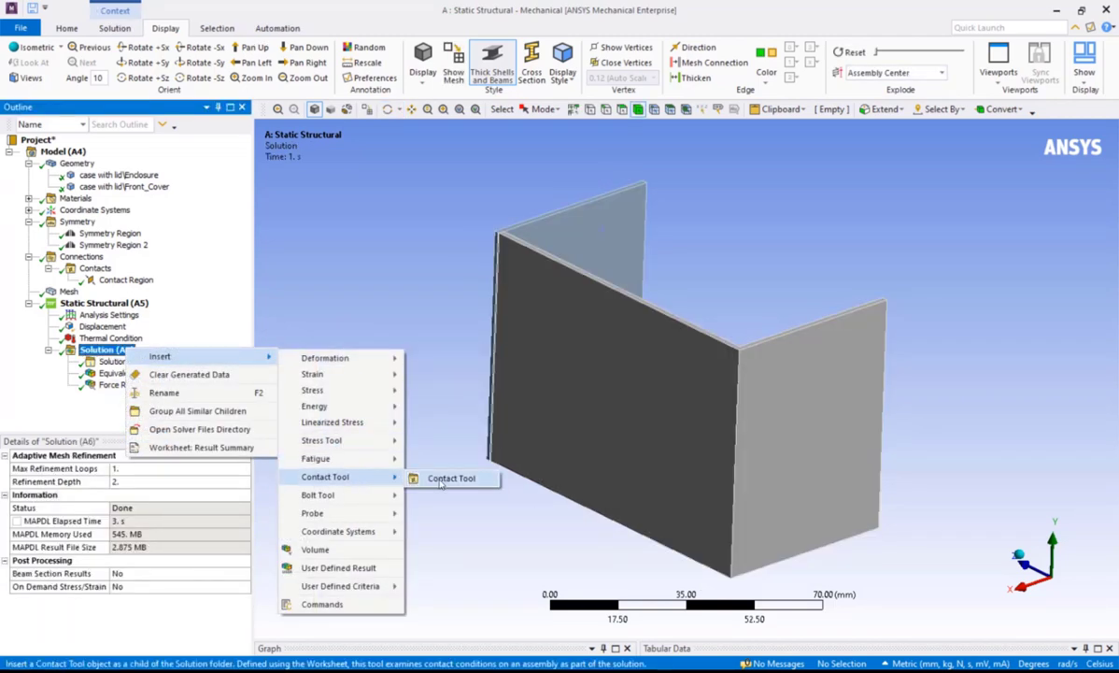
click(451, 478)
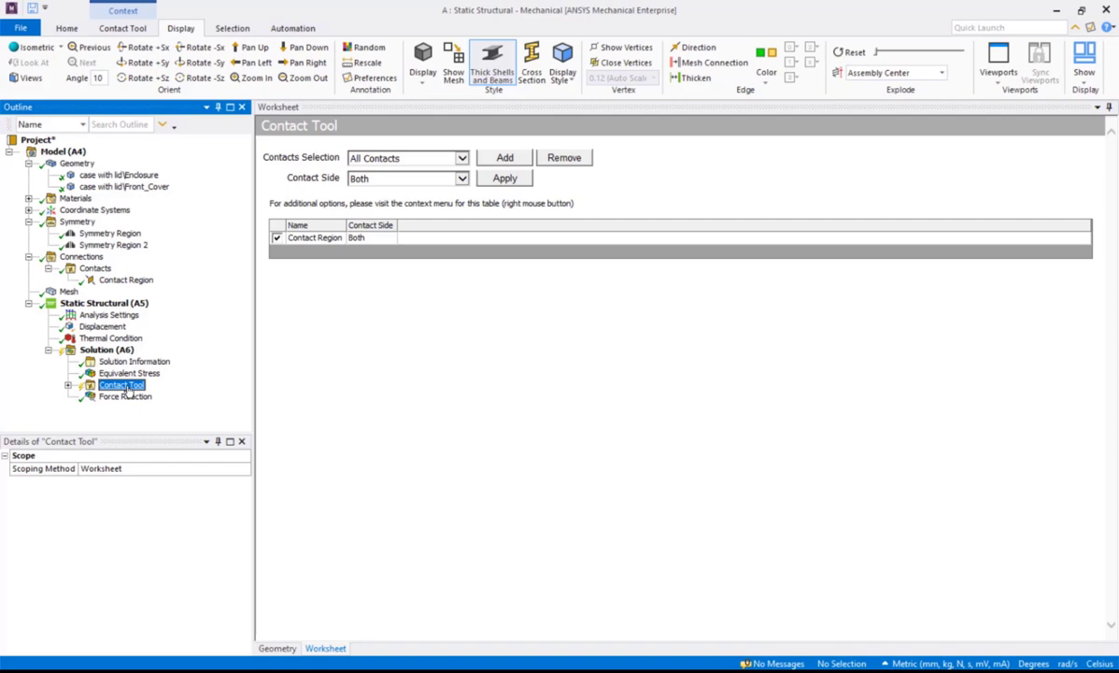
right_click(121, 385)
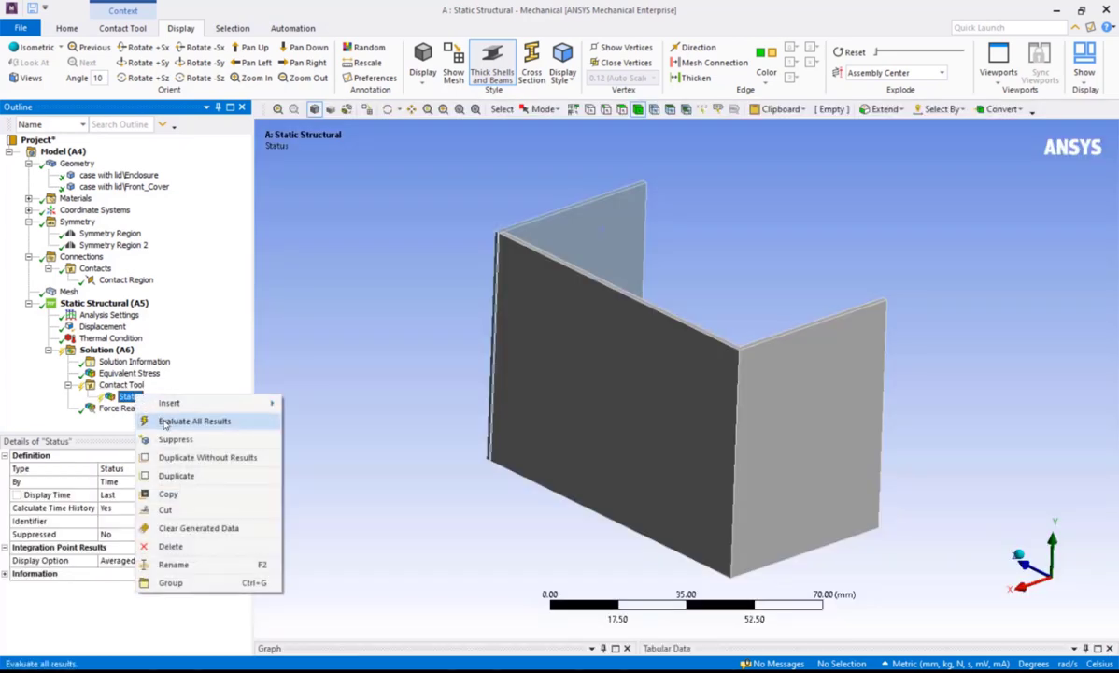
- Evaluate the contact Status result and orbit to see the small sticking spot
click(194, 420)
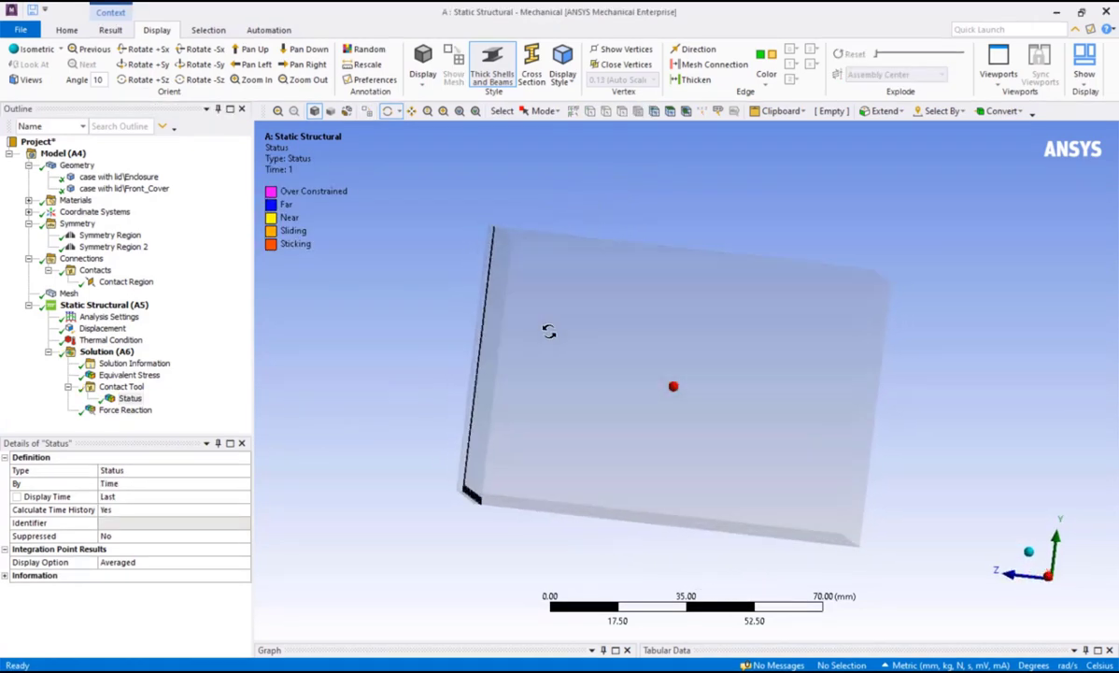
drag(550, 332, 722, 355)
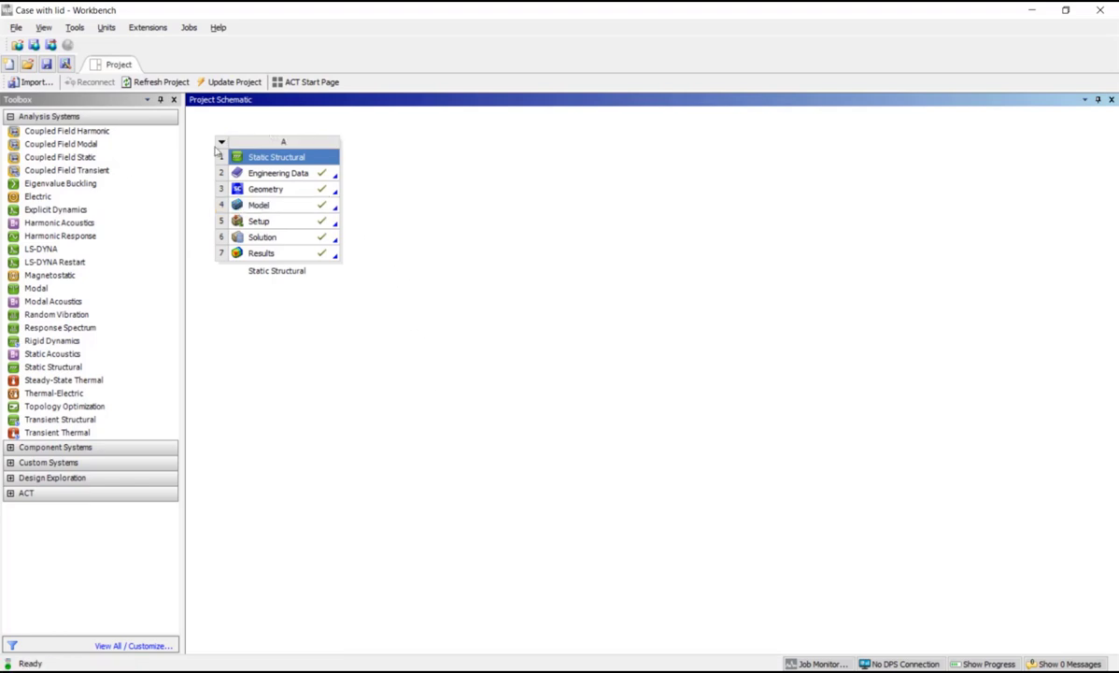
- Duplicate the Static Structural system and open system B's Model in Mechanical
click(276, 156)
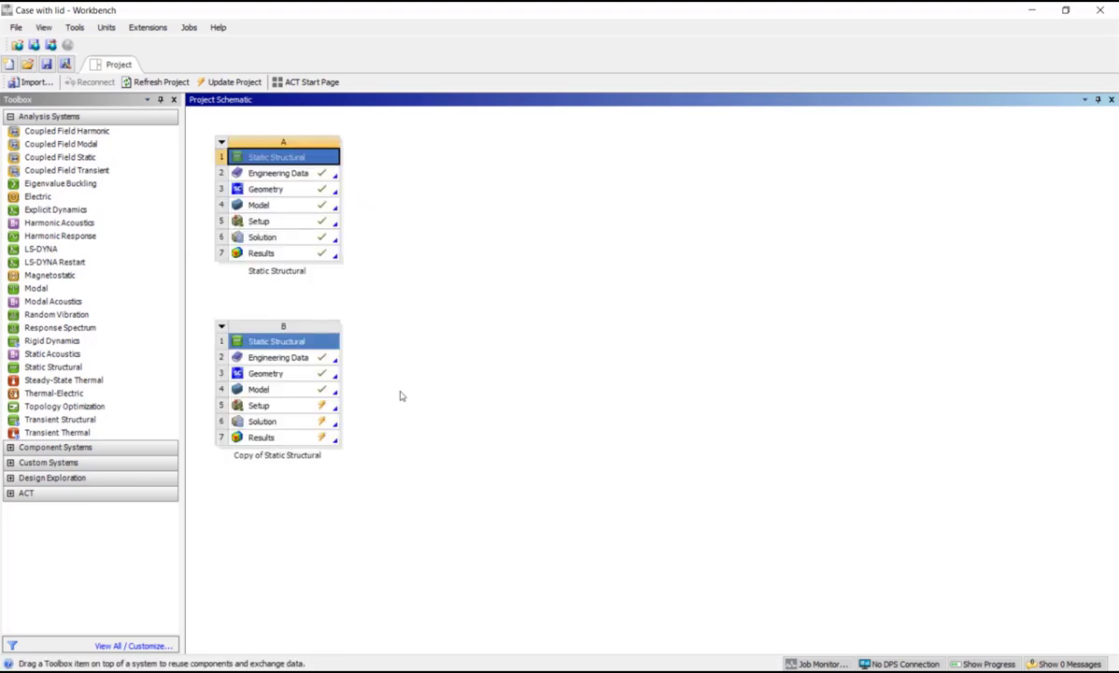
click(270, 388)
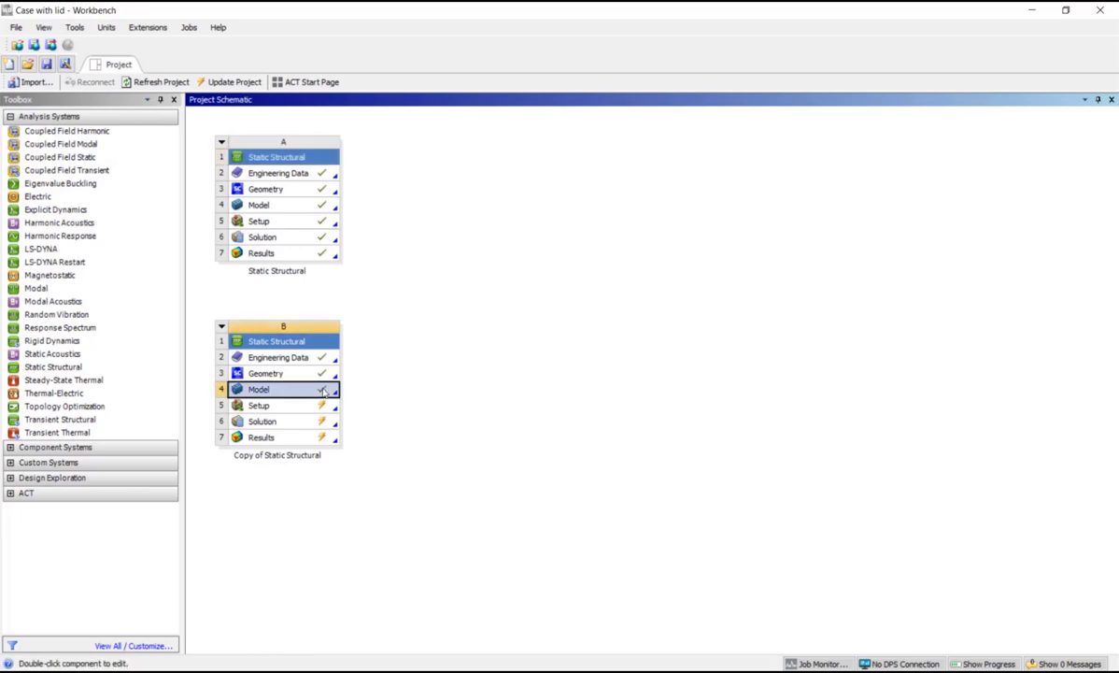
double_click(271, 390)
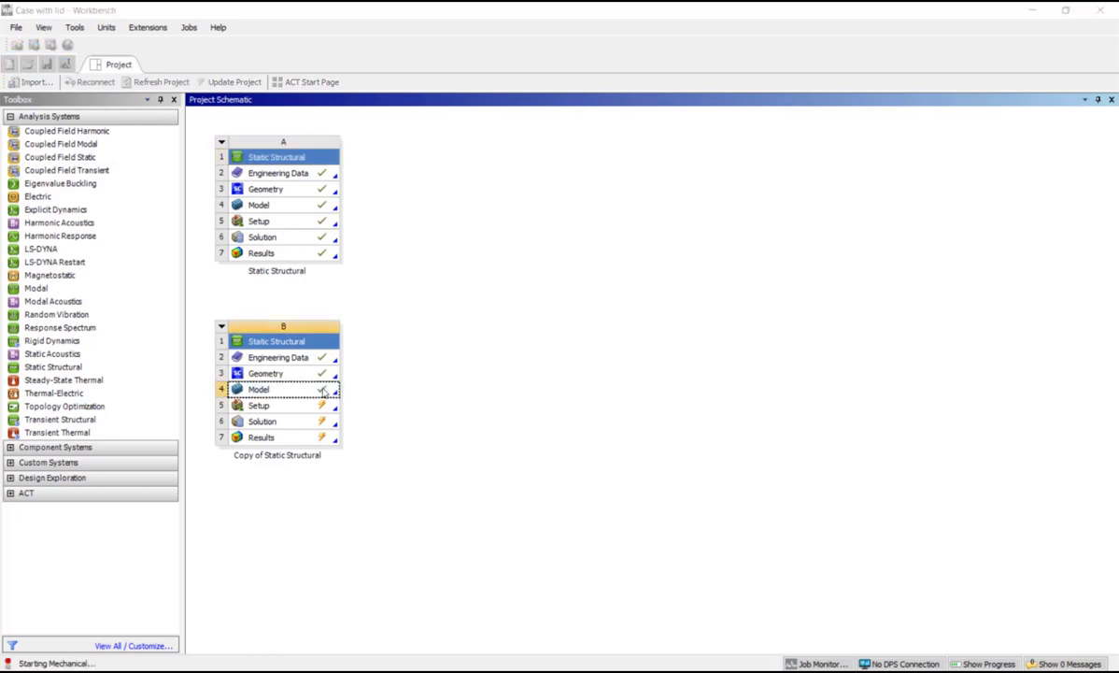
double_click(258, 389)
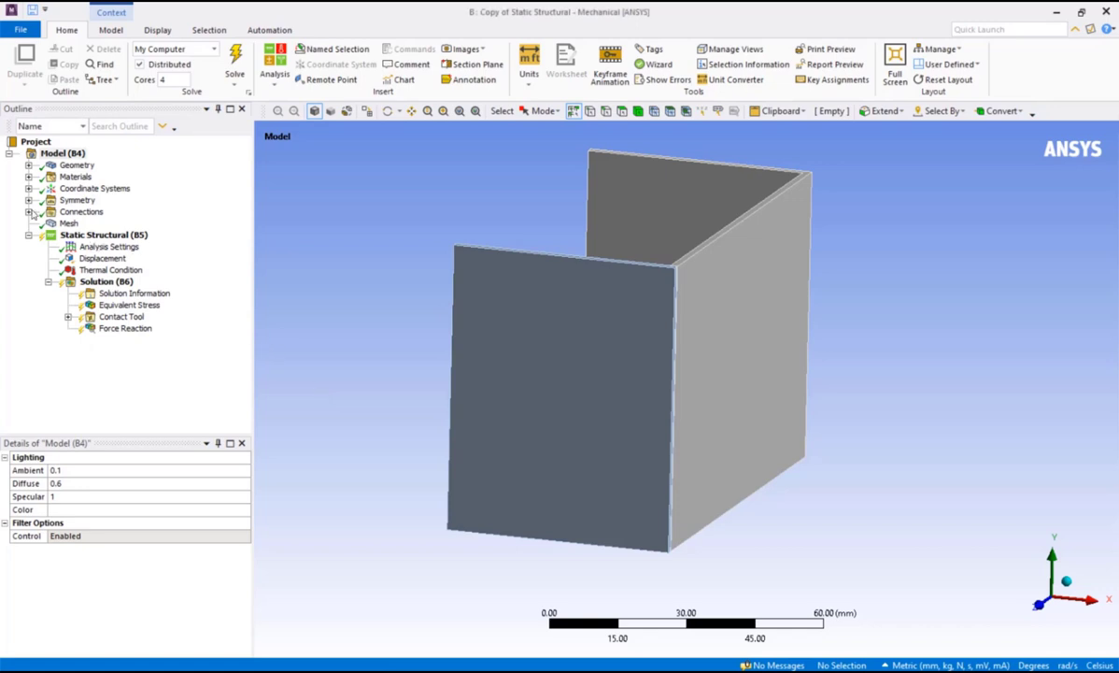
- Rescope the copied bonded contact's target to only the single flat lid face, excluding the fillets
click(29, 211)
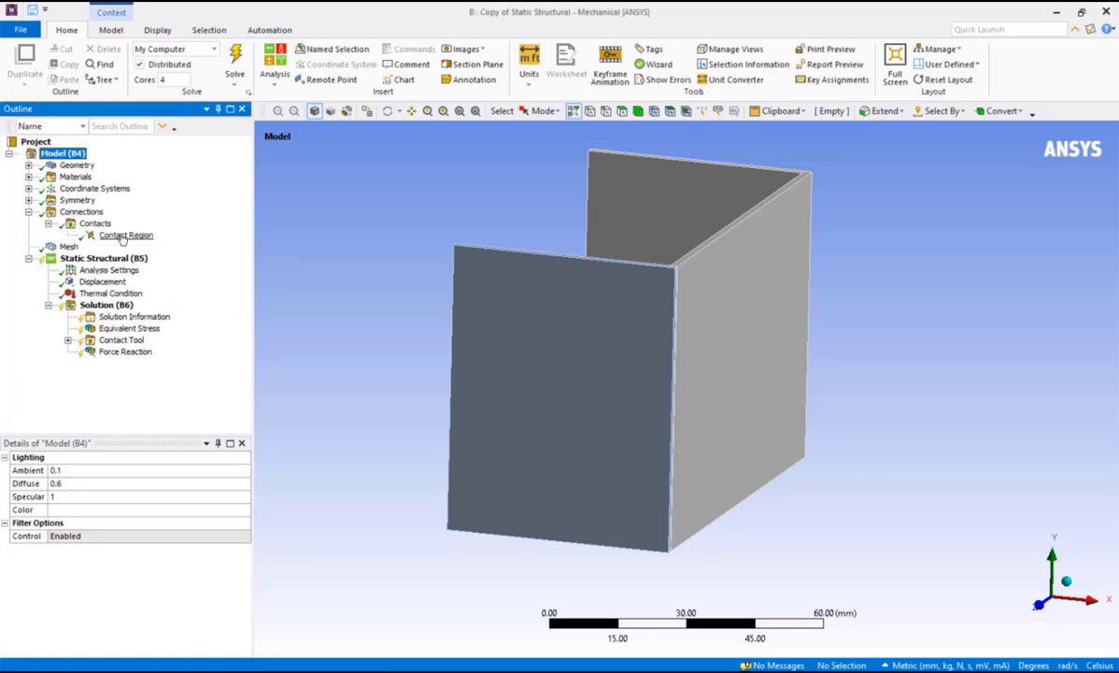
click(126, 235)
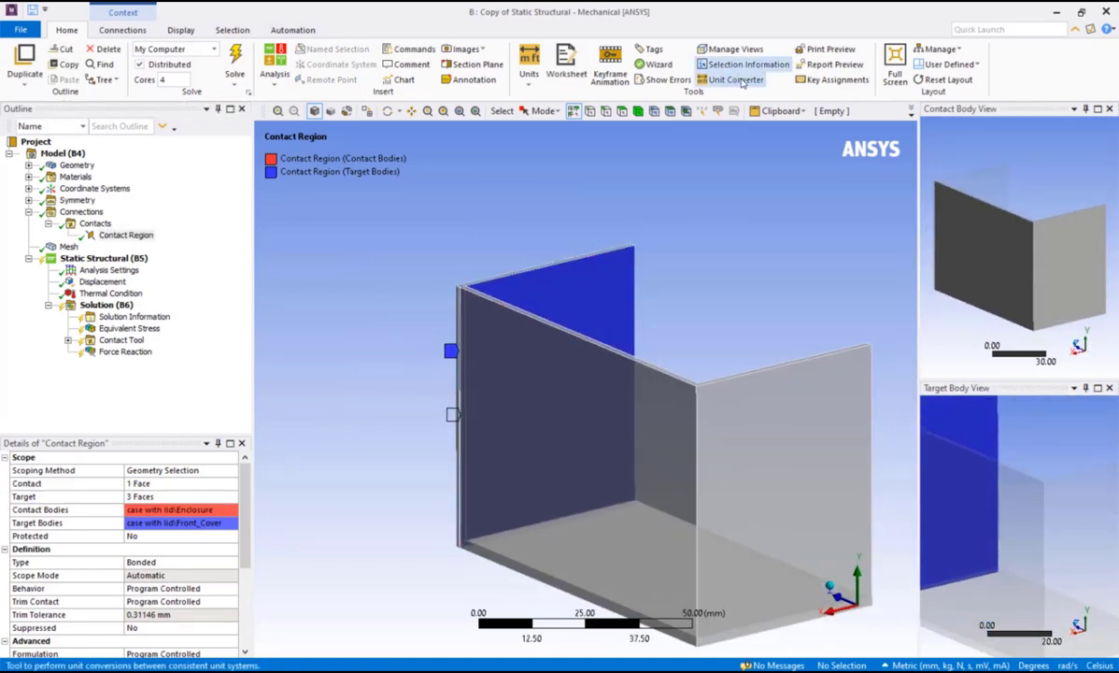
click(181, 29)
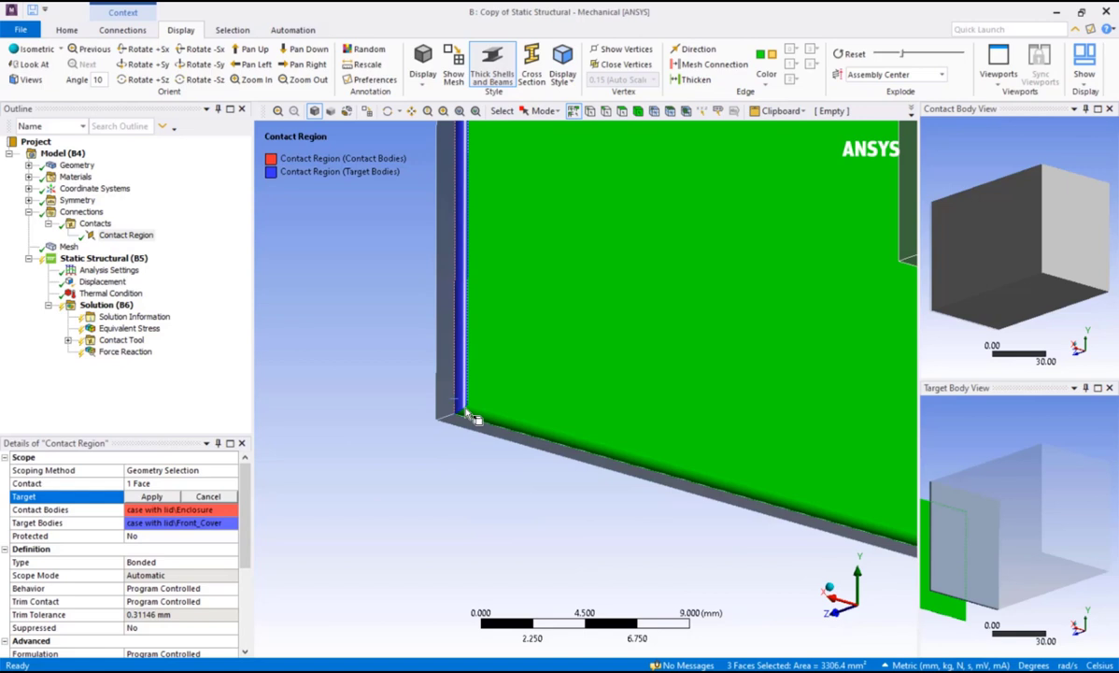
click(474, 420)
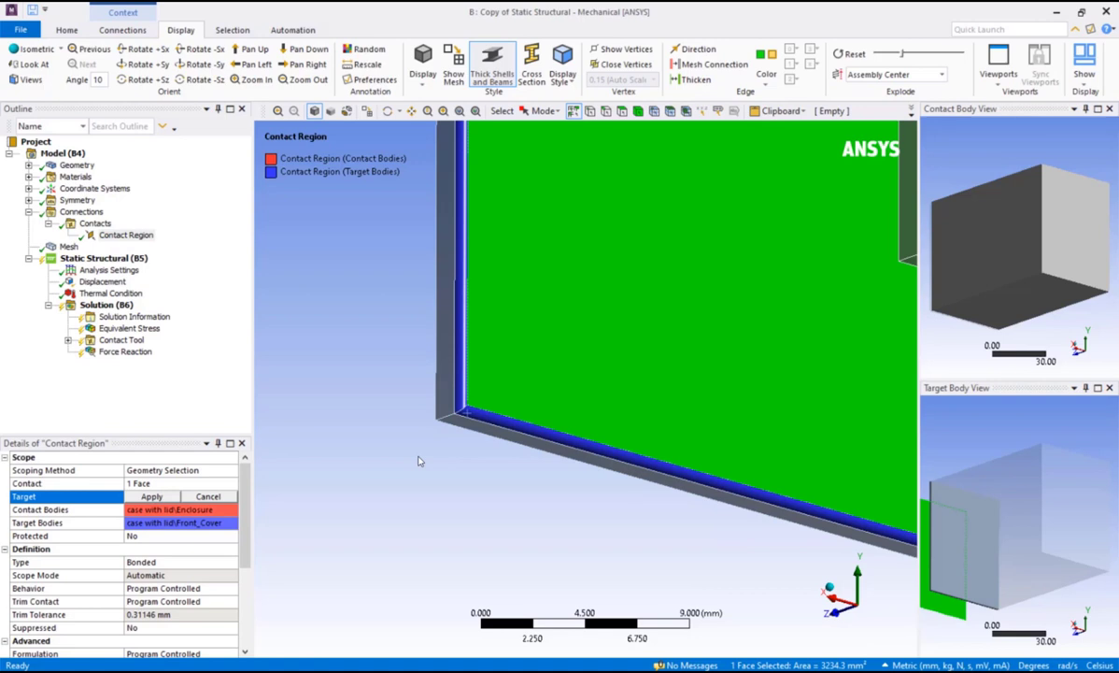
click(151, 496)
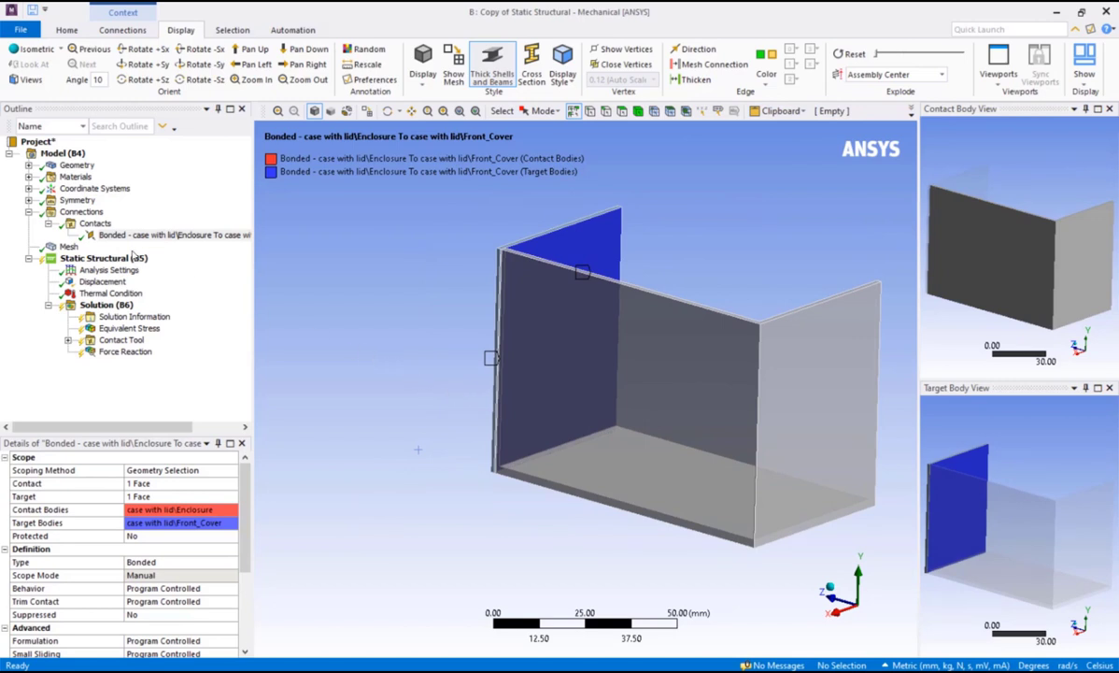
- Solve the modified copy and show its equivalent stress, now about 9.17e-8 MPa maximum
right_click(106, 304)
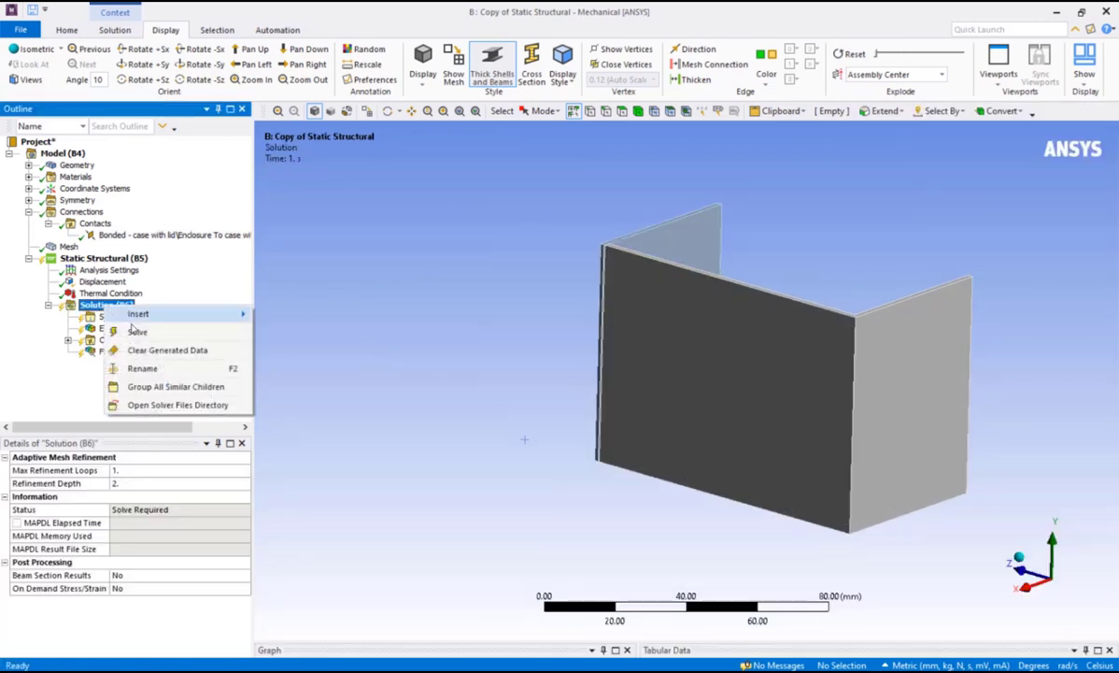
click(137, 331)
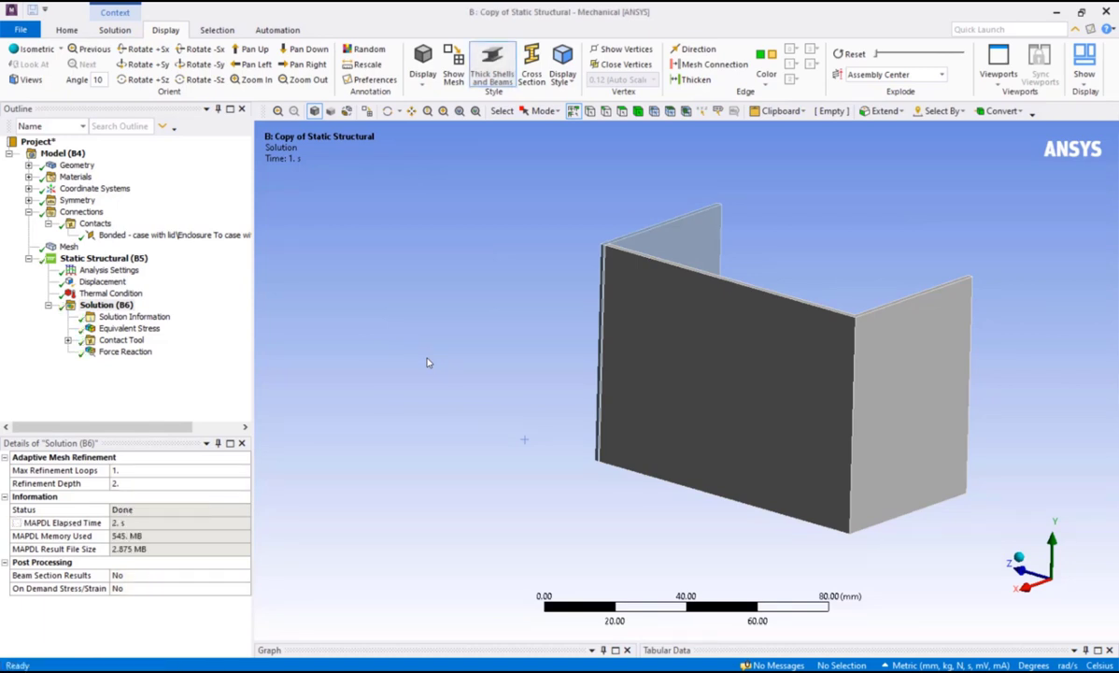
mouse_move(229, 329)
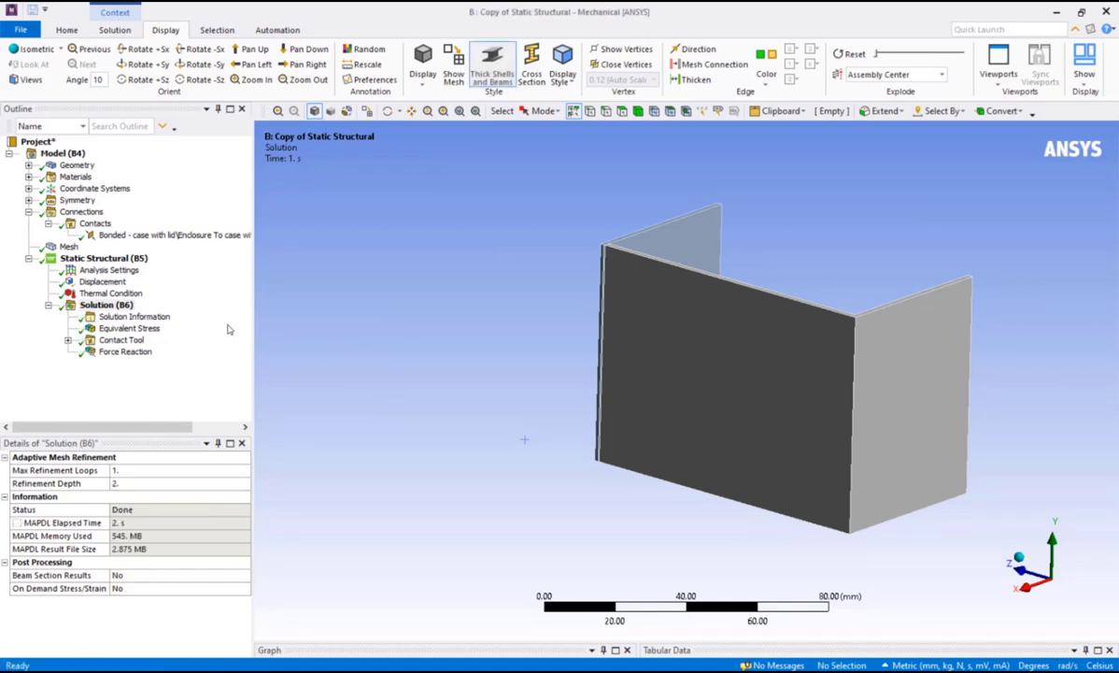
click(128, 328)
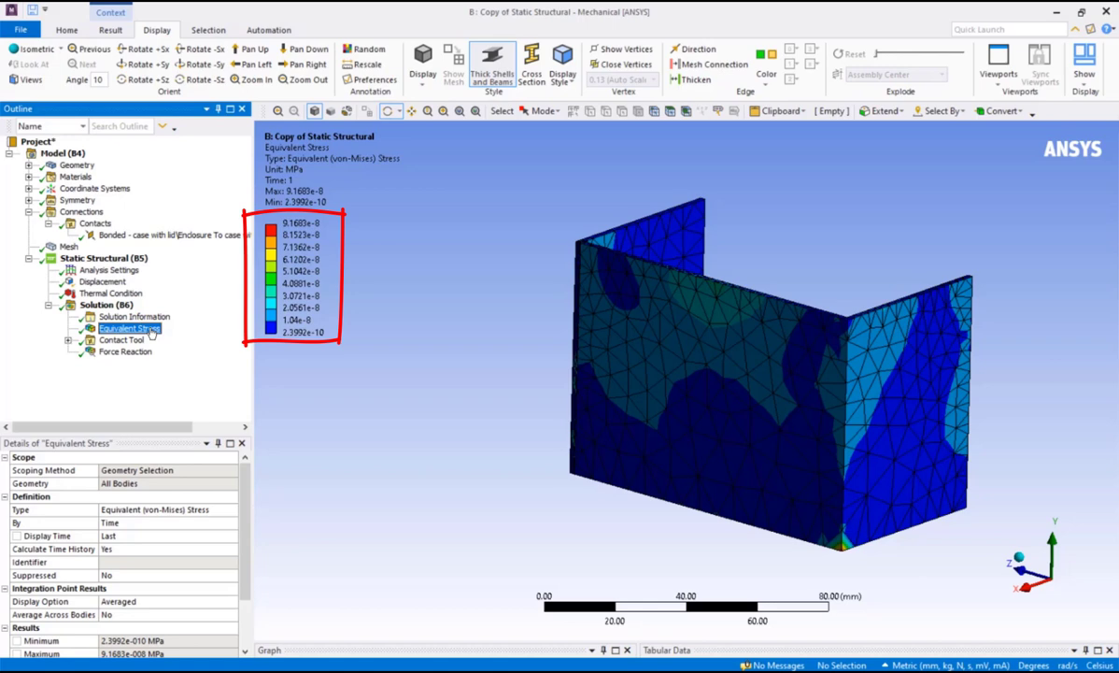
- Show the copy's Force Reaction, now totalling about 1.88e-7 N
click(124, 352)
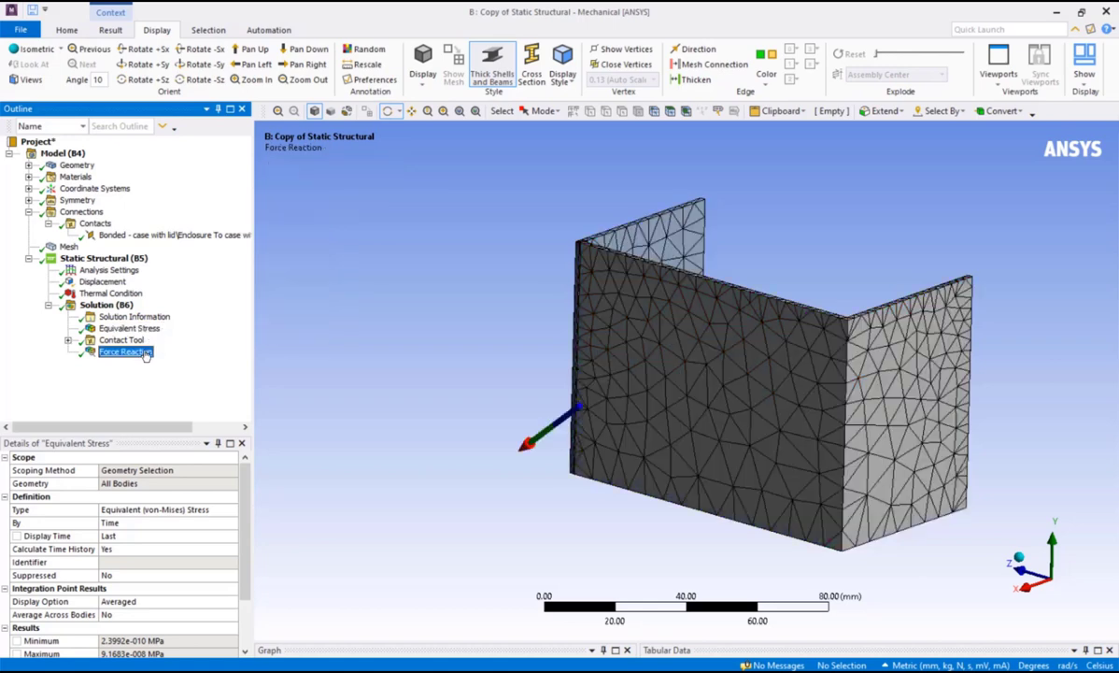
click(125, 351)
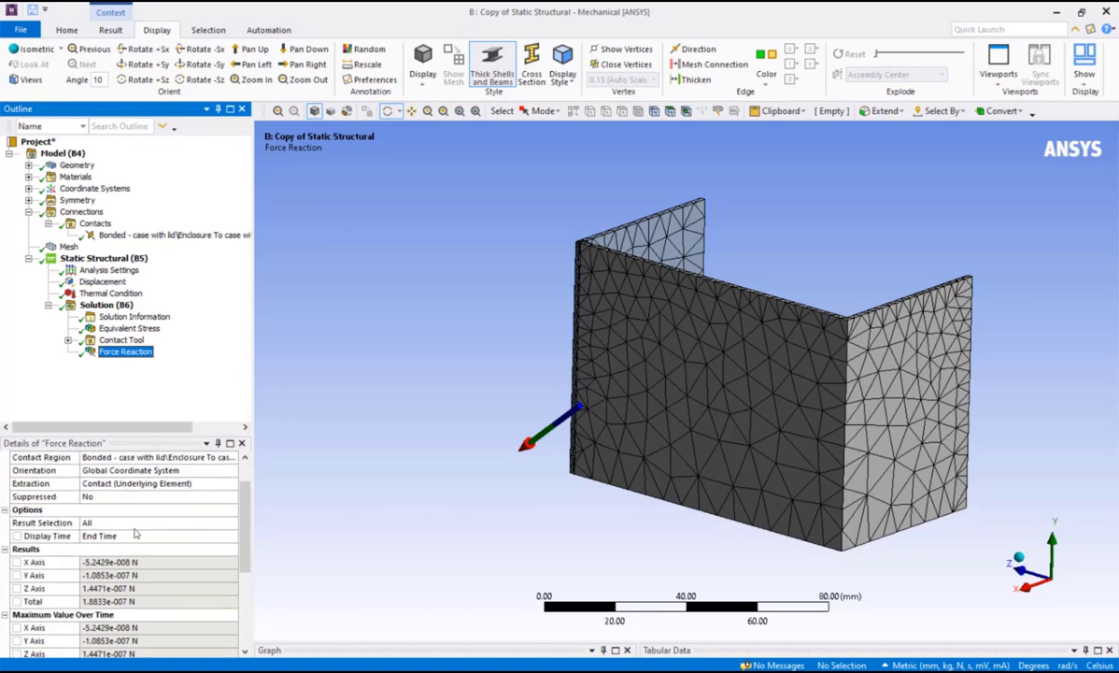
scroll(down, 3)
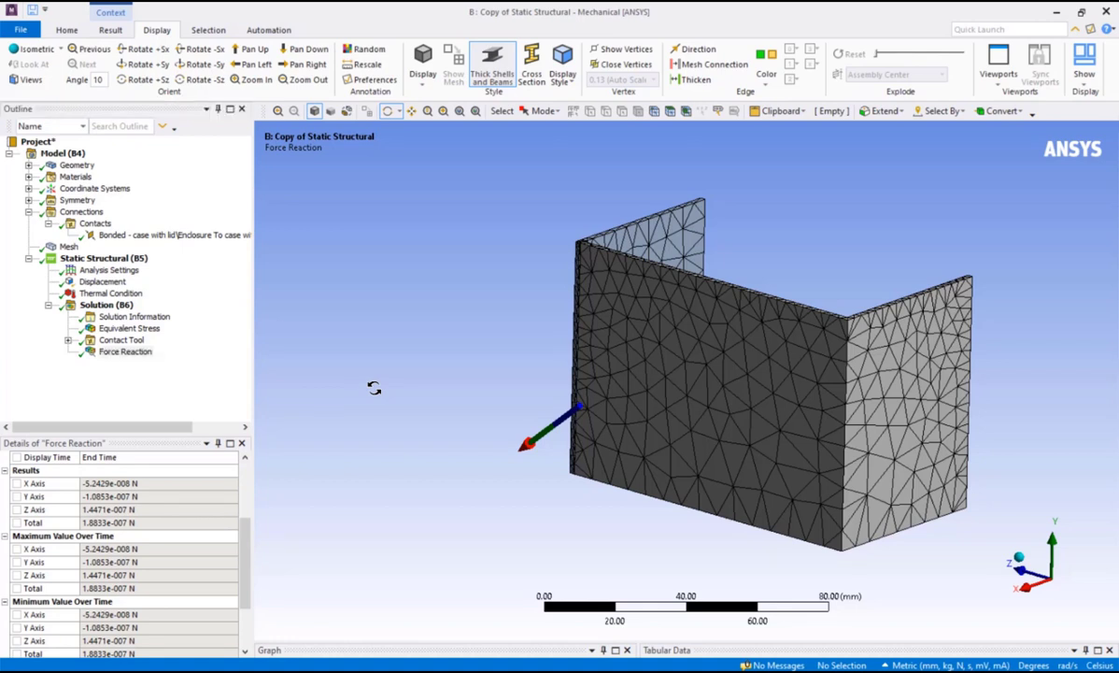
- Inspect Connections' Generate Automatic Connection On Refresh setting, which is on
click(81, 211)
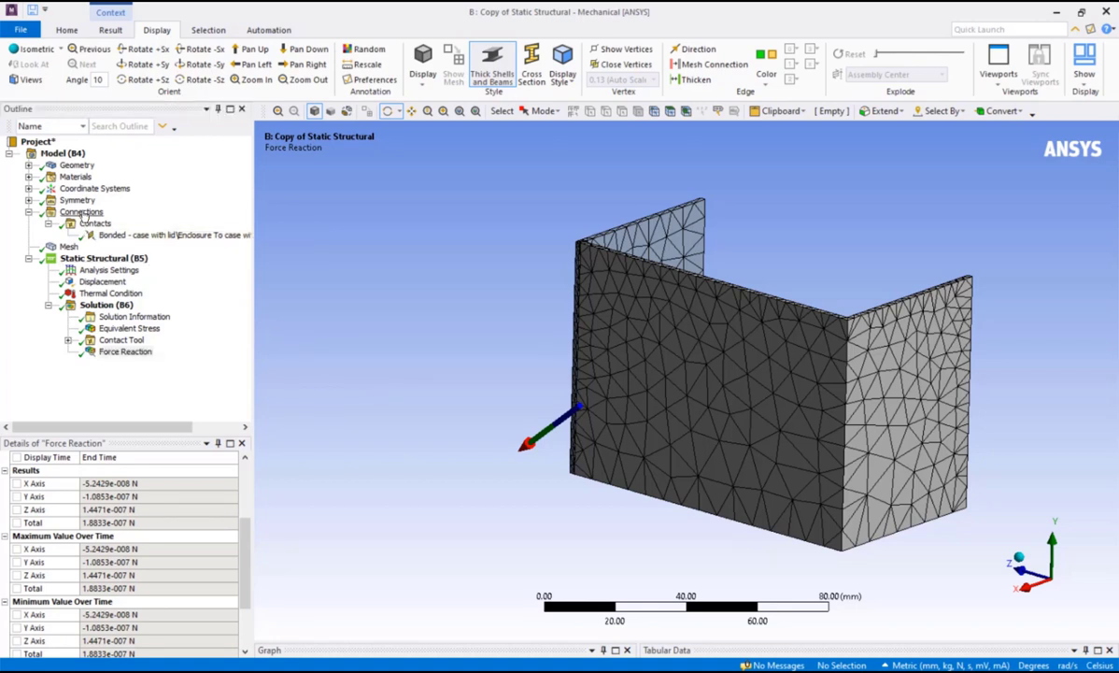
click(82, 211)
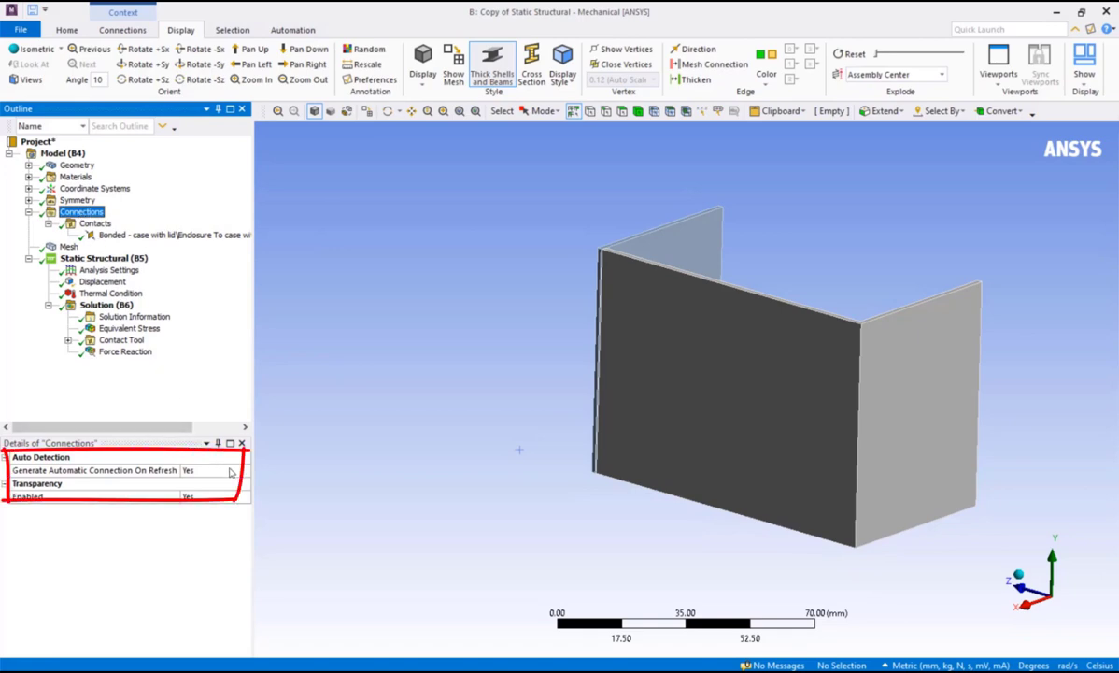
click(93, 470)
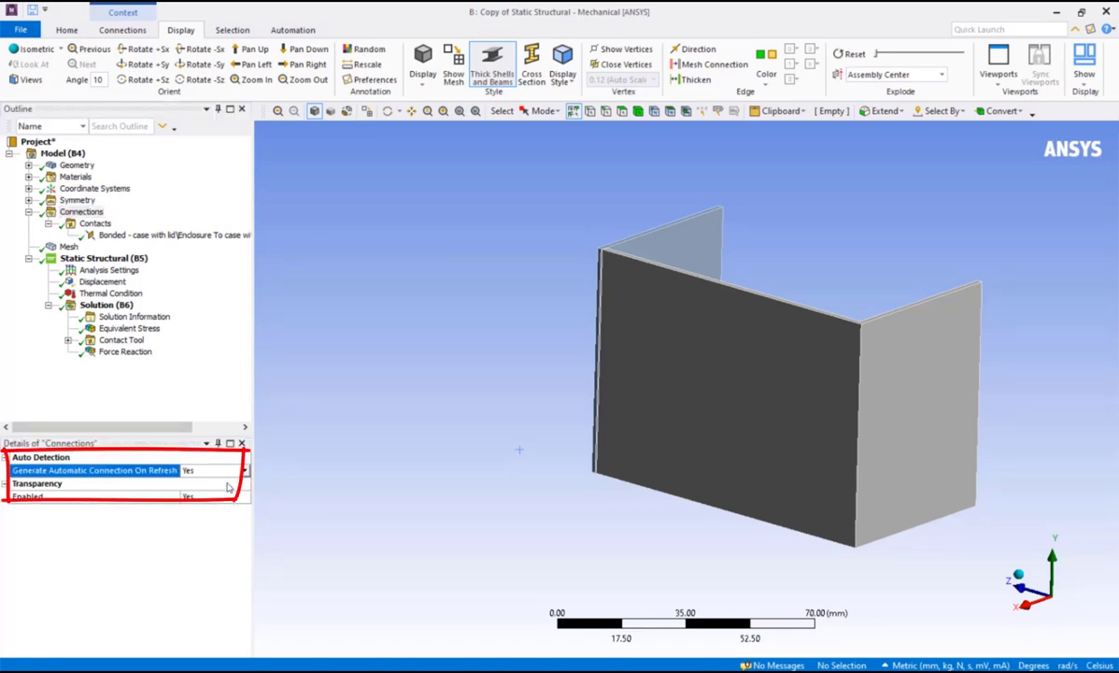